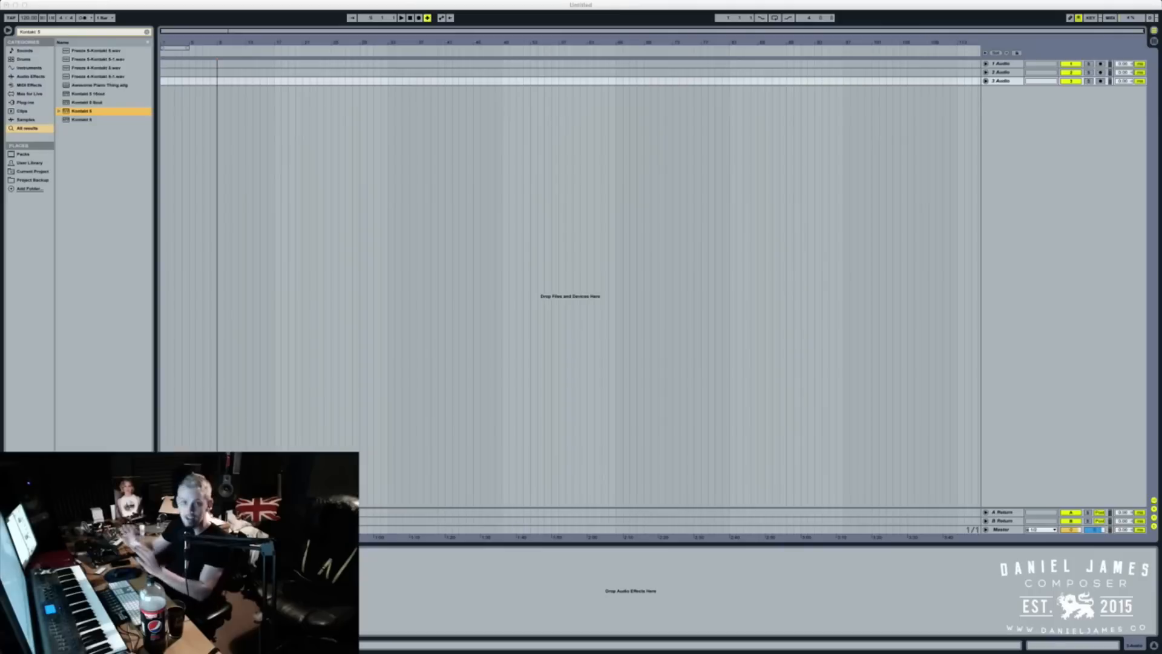
pyautogui.moveTo(621, 256)
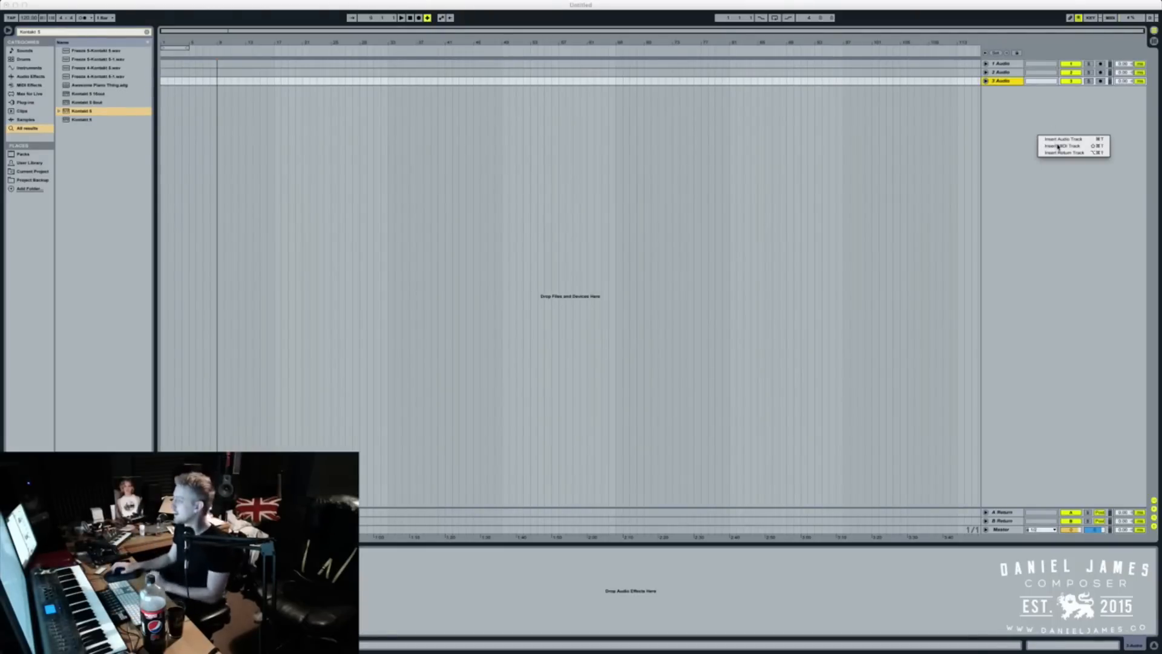
# Step: Insert a new MIDI track and load the Kontakt 5 plug-in onto it from the browser
pyautogui.click(882, 131)
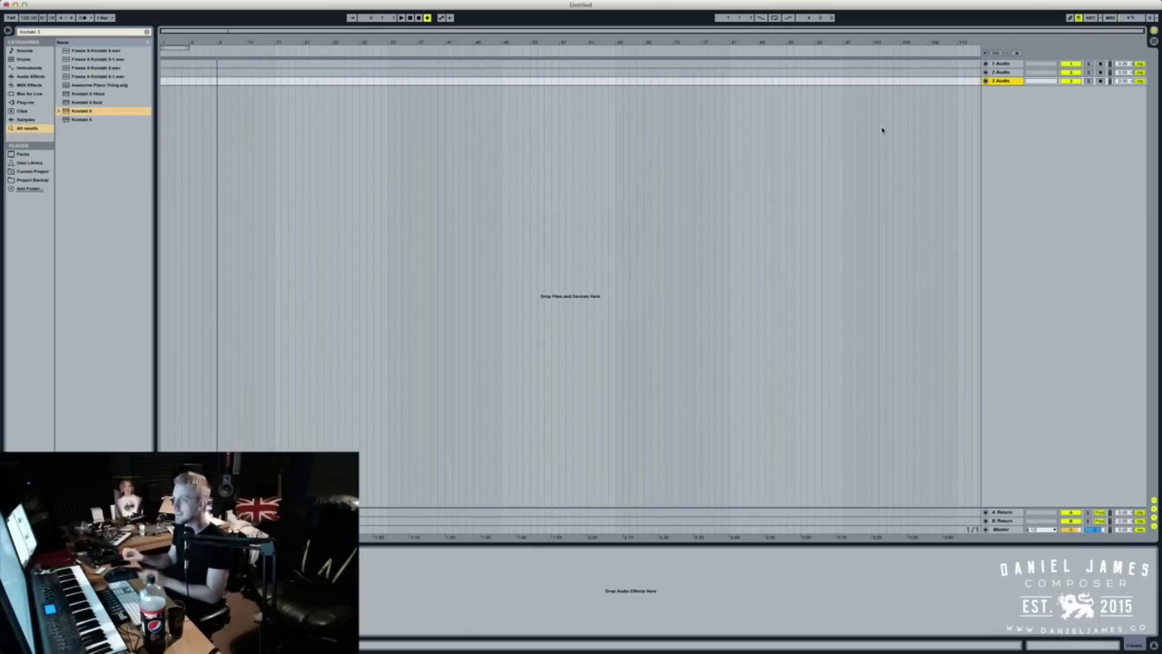
pyautogui.moveTo(994, 144)
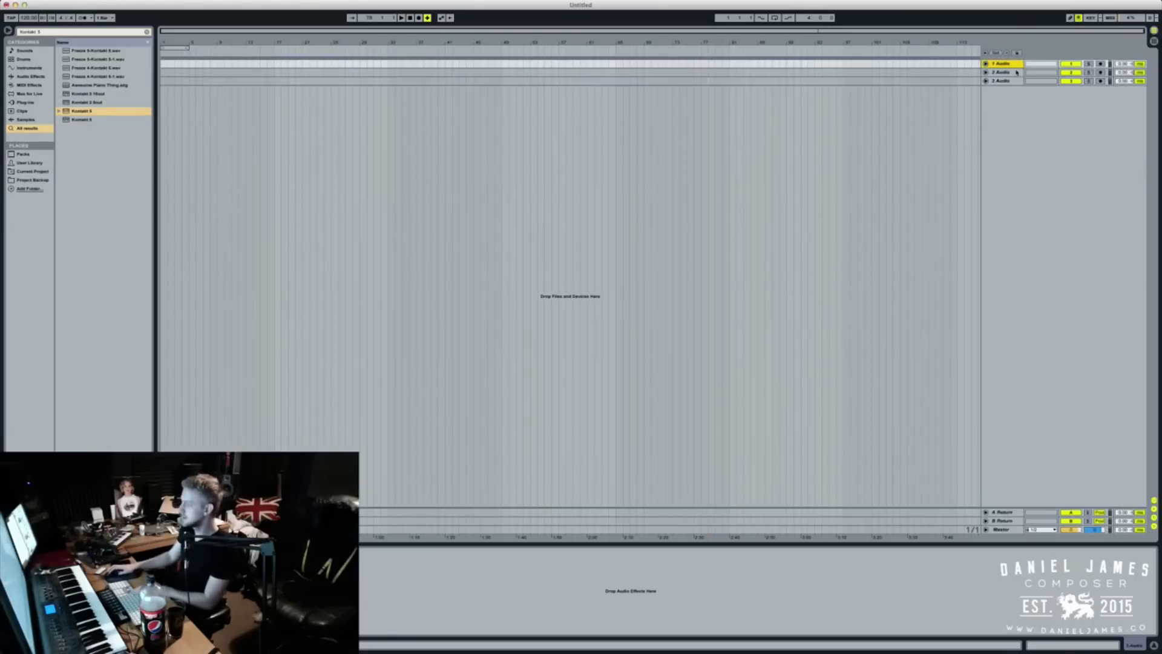
pyautogui.click(1001, 81)
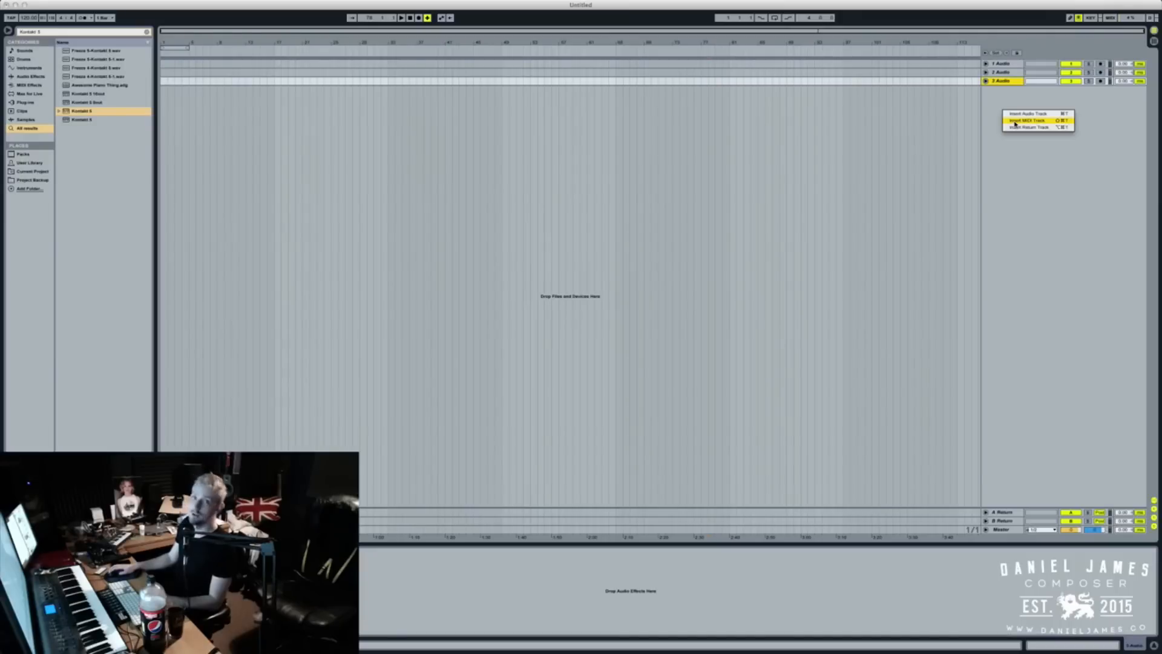
pyautogui.click(1027, 120)
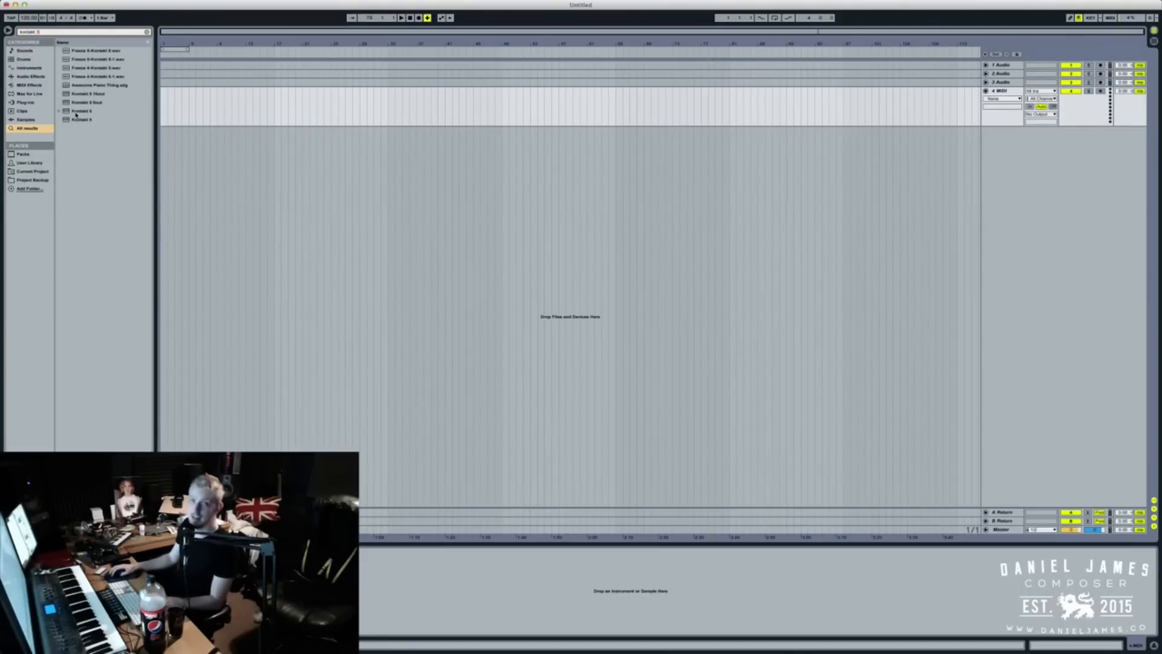
pyautogui.click(81, 112)
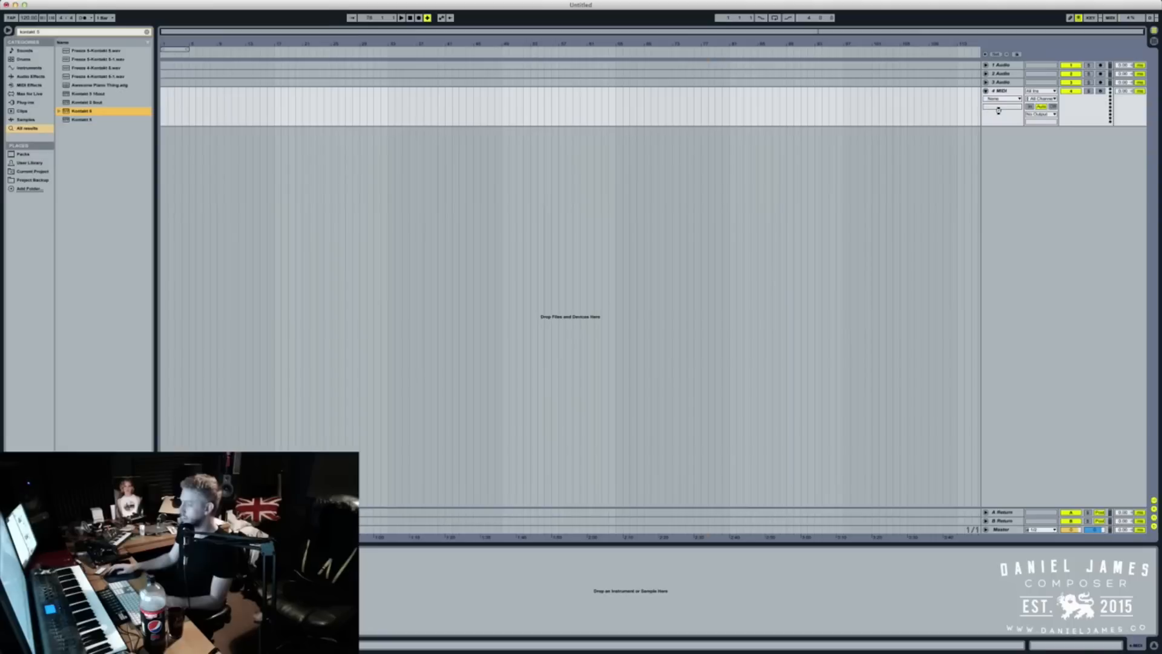
pyautogui.doubleClick(81, 111)
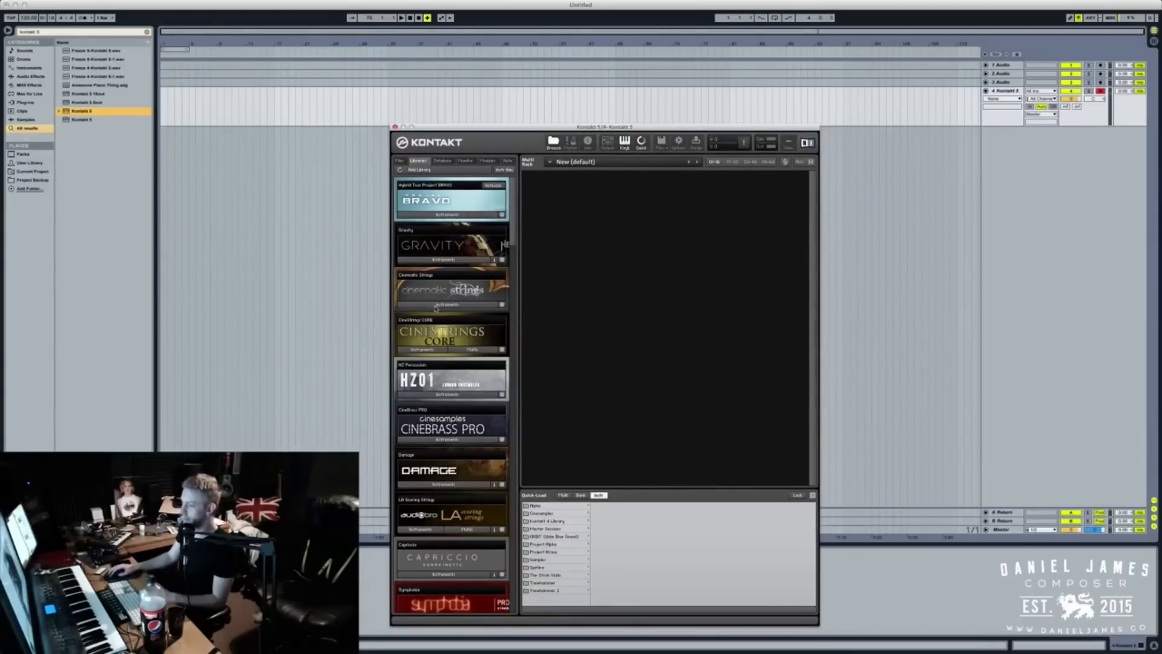
# Step: Scroll the Kontakt Libraries tab to locate the Cinematic Strings Full Ensemble patch
pyautogui.scroll(-3)
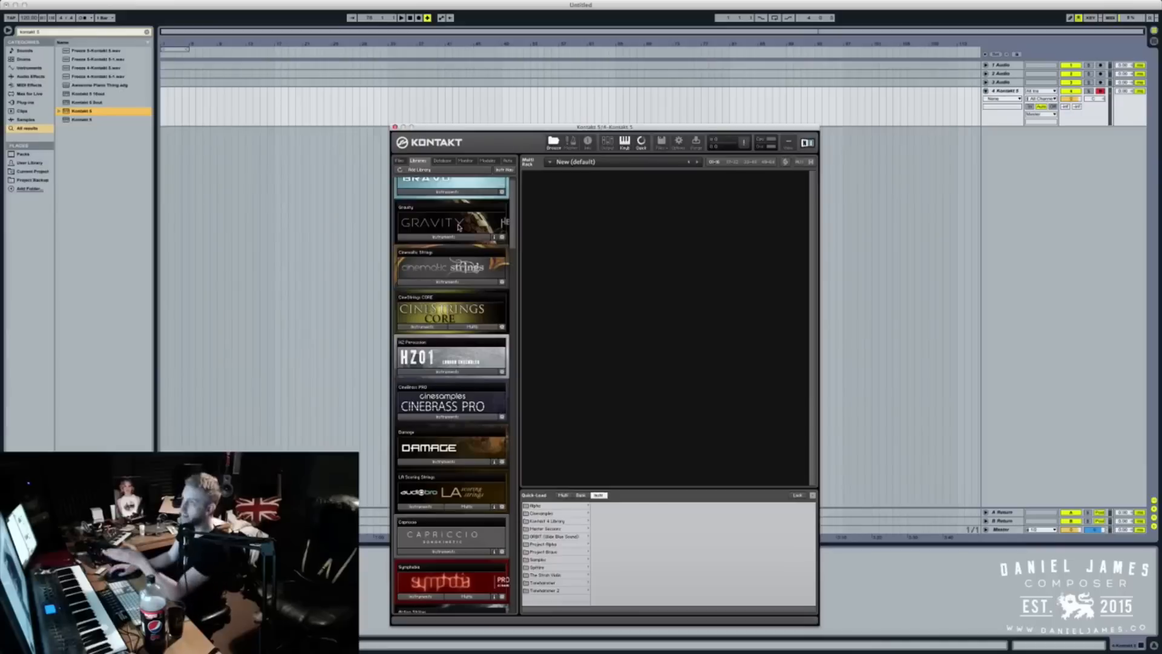
pyautogui.scroll(-3)
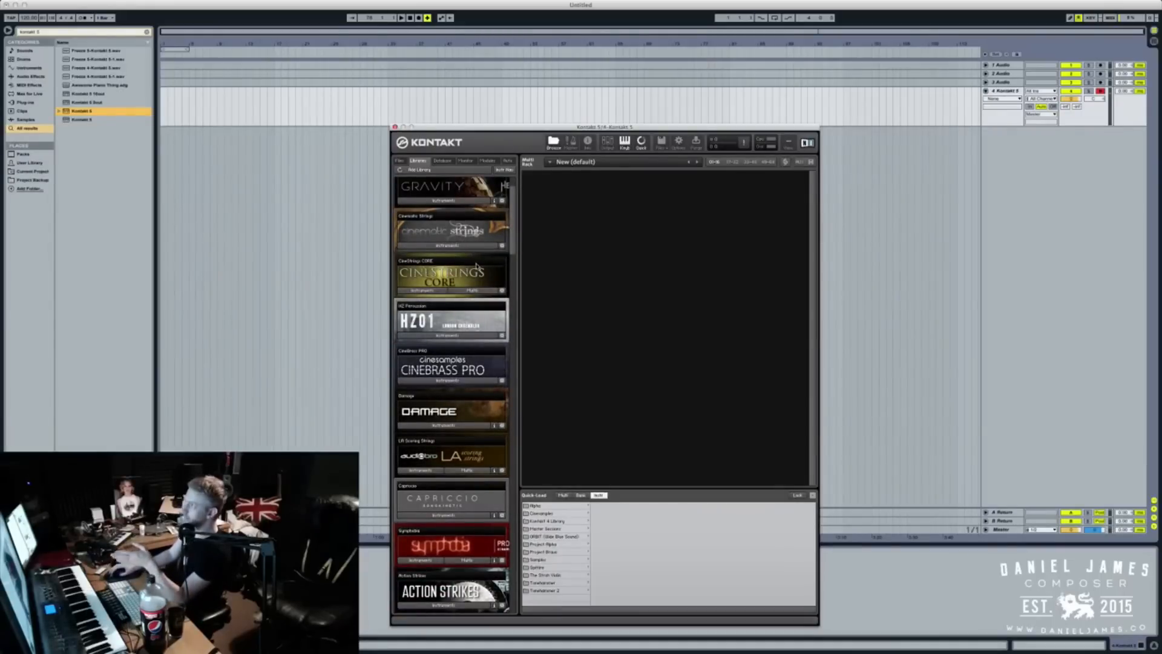
pyautogui.scroll(-3)
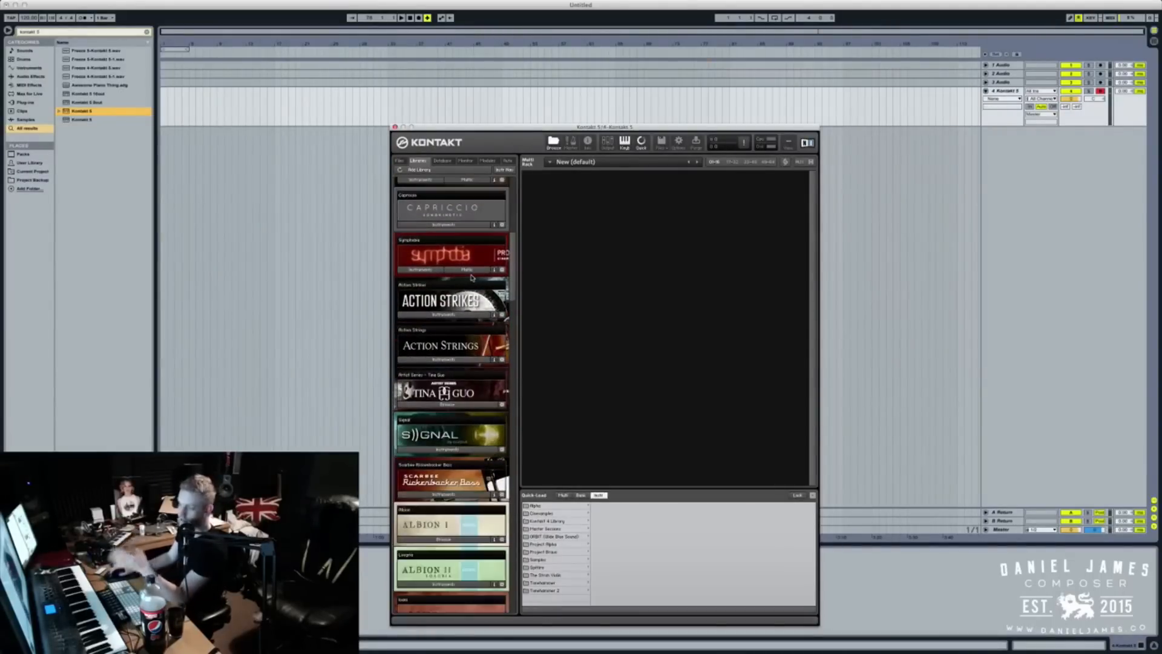
pyautogui.scroll(3)
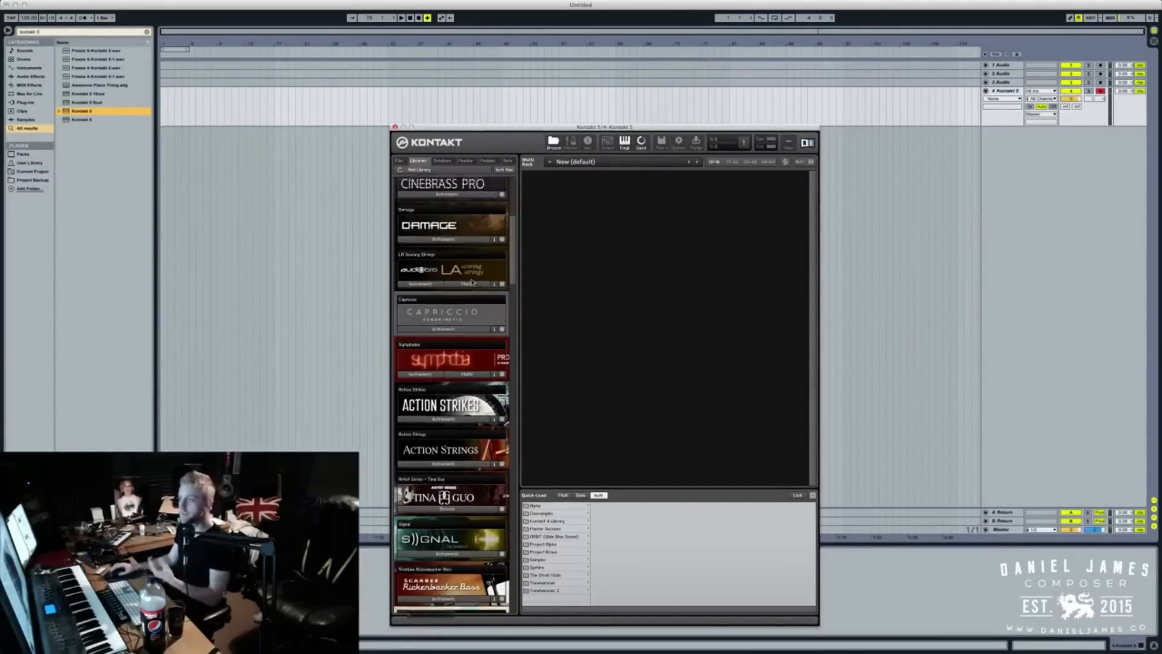
pyautogui.scroll(3)
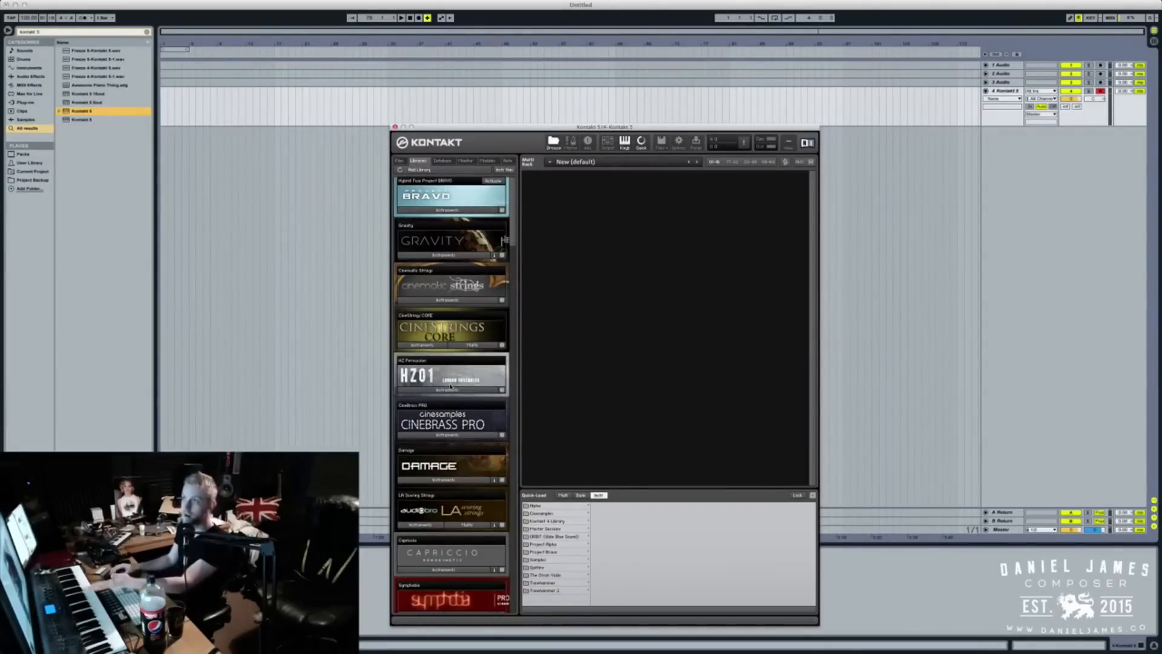
pyautogui.scroll(-3)
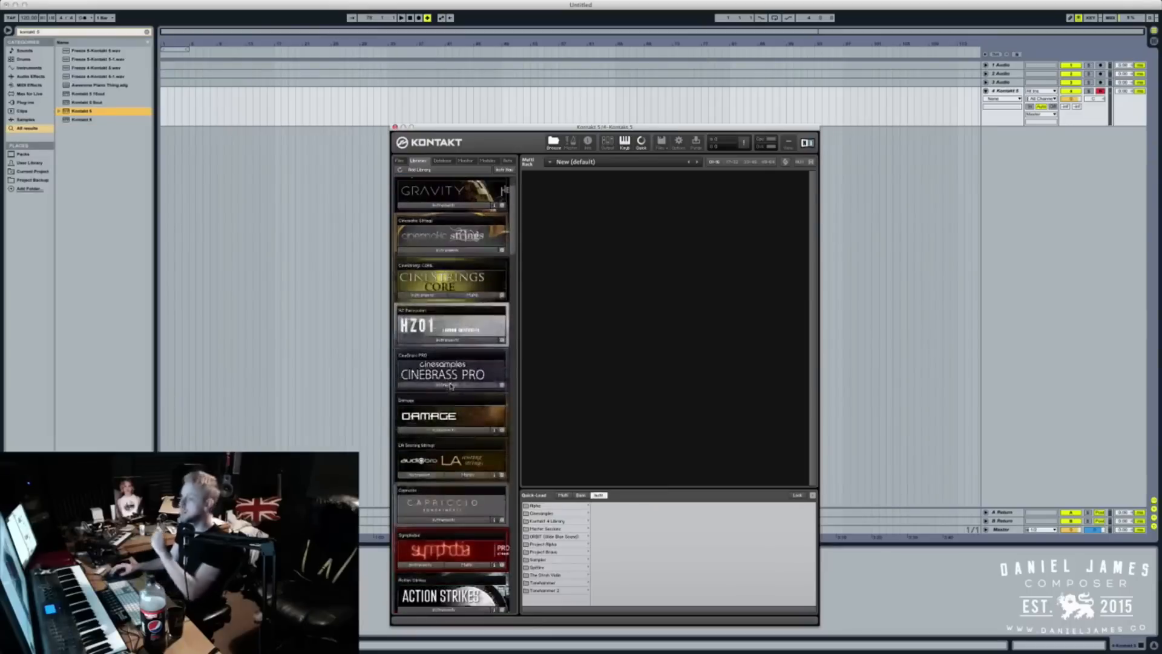
pyautogui.scroll(-3)
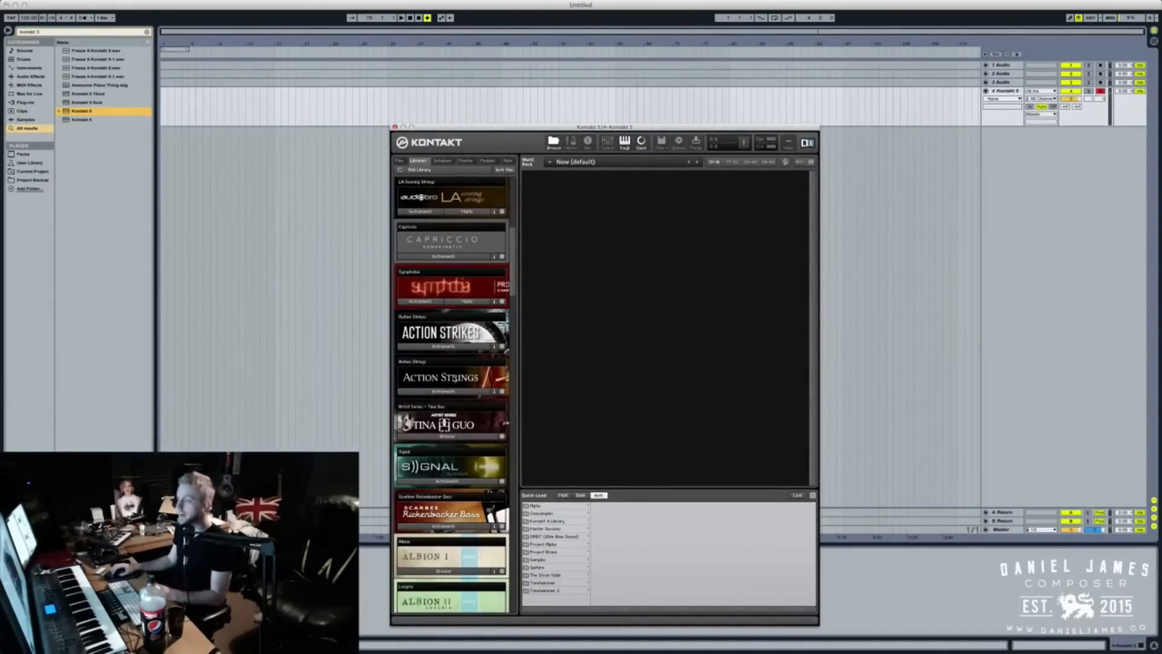
pyautogui.scroll(3)
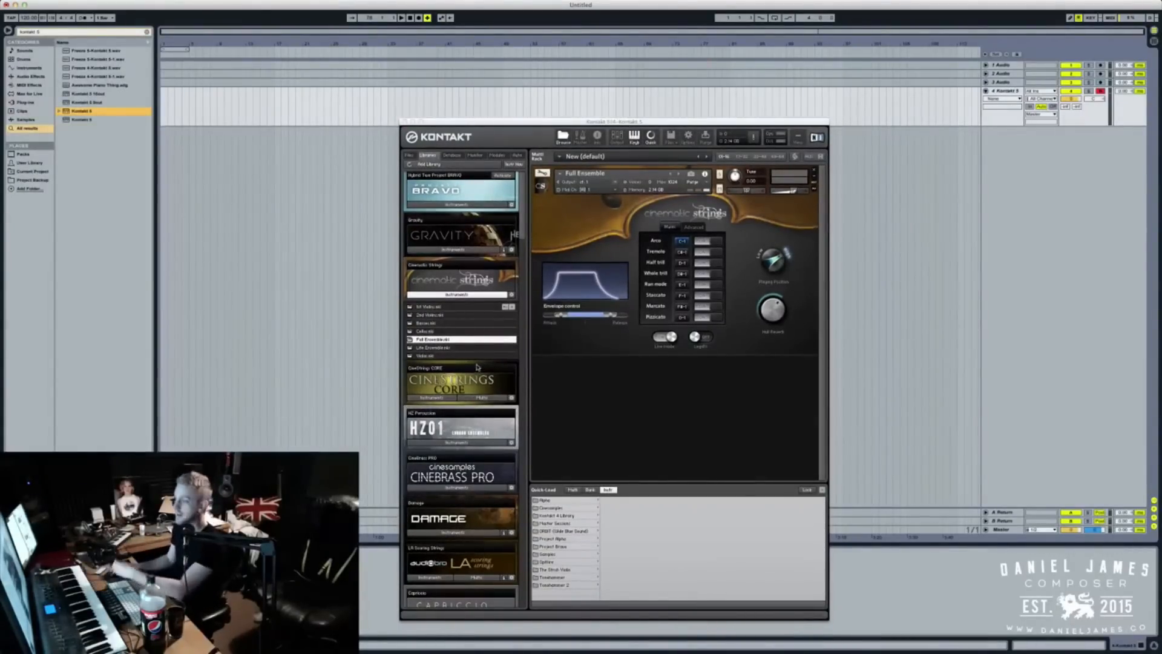
# Step: Add the Cinematic Strings Lite Ensemble as a second instrument beneath Full Ensemble
pyautogui.click(434, 348)
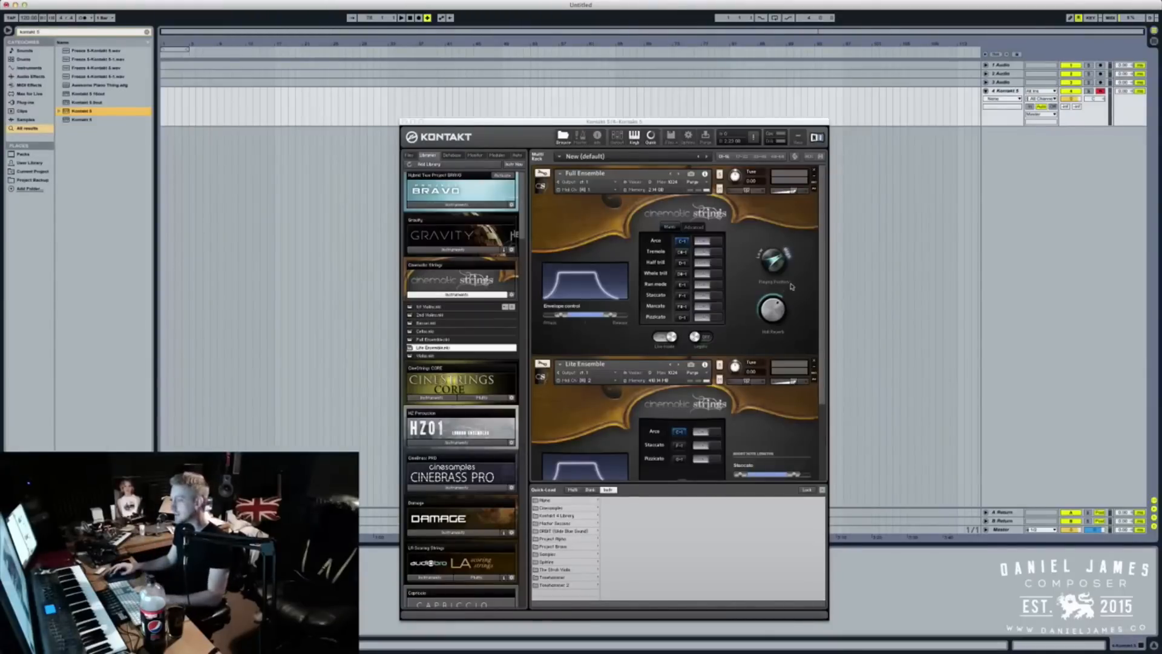
pyautogui.moveTo(814, 363)
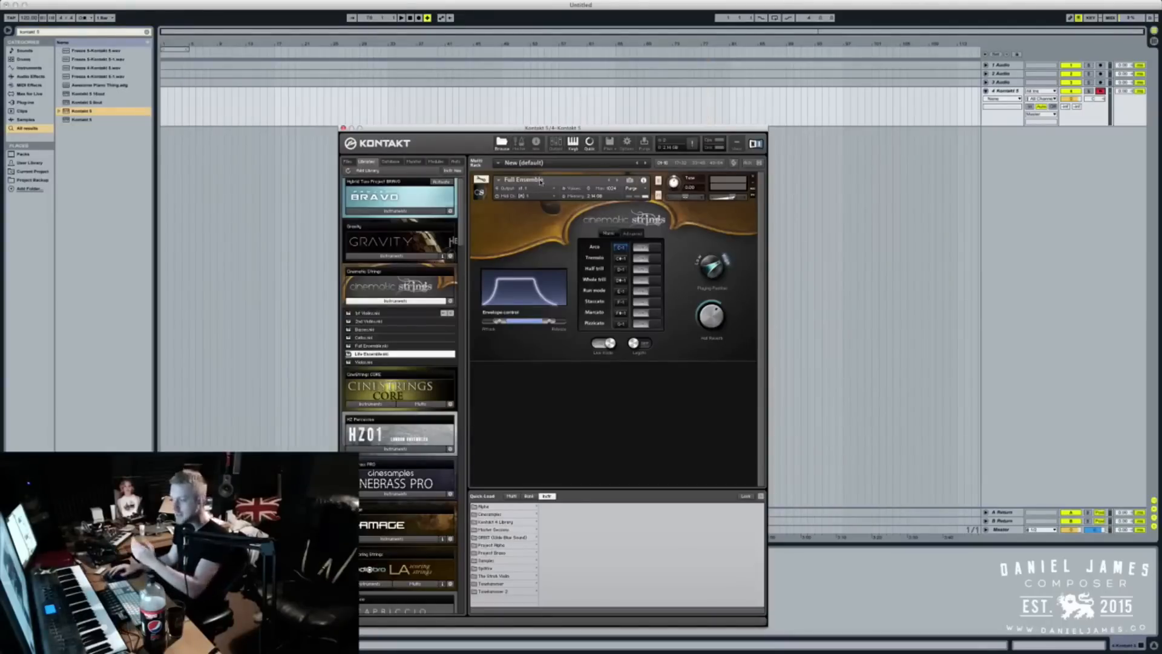
pyautogui.moveTo(692, 209)
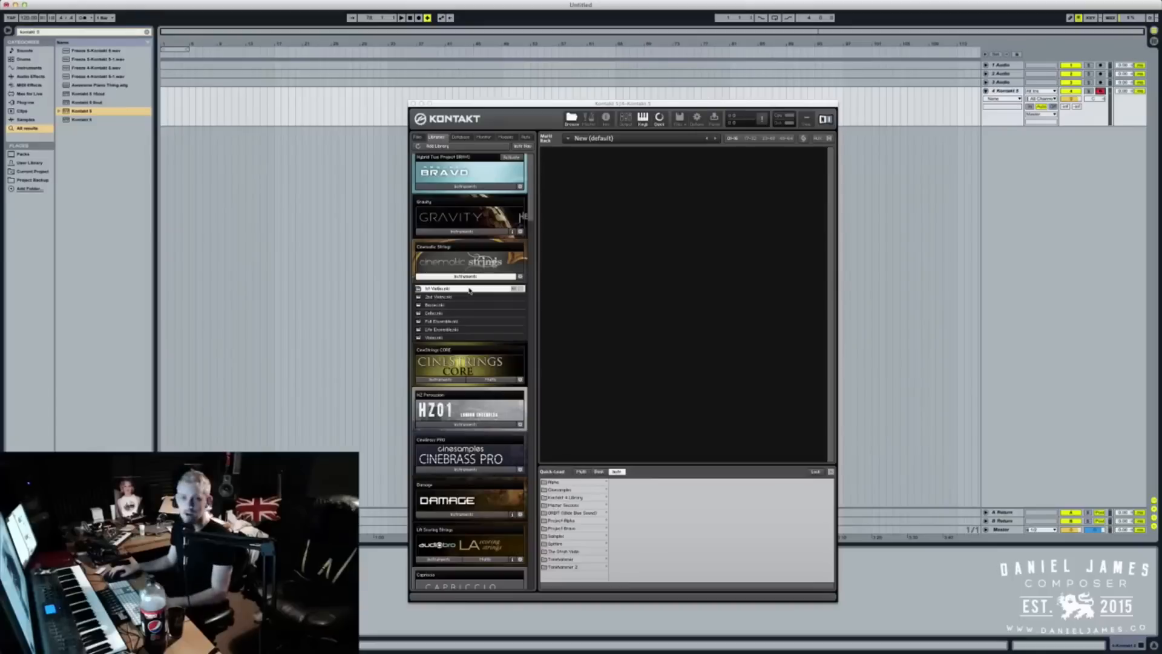
# Step: Load the 1st Violins instrument and assign it its own MIDI channel in Kontakt
pyautogui.doubleClick(441, 297)
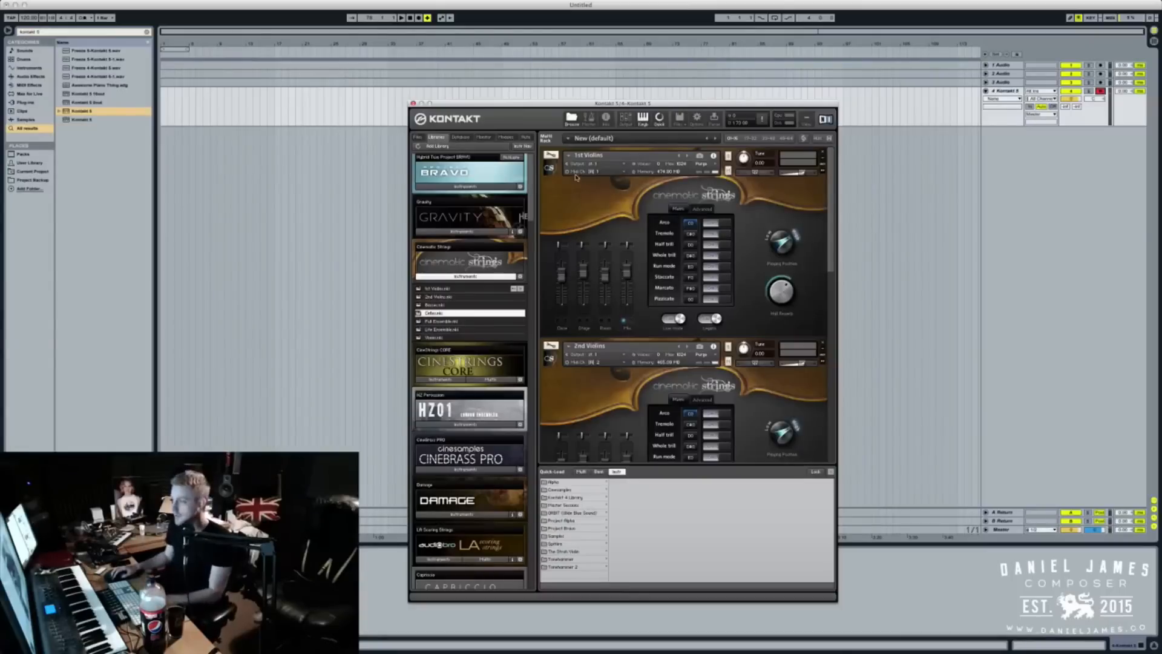
pyautogui.moveTo(600, 178)
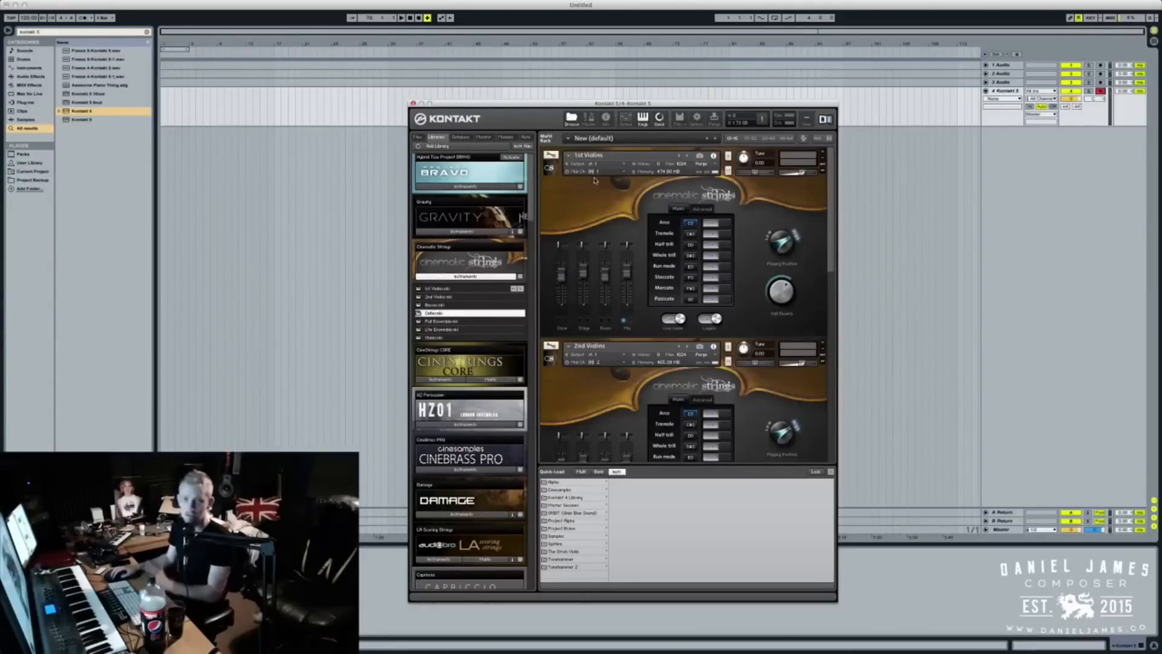
pyautogui.click(592, 171)
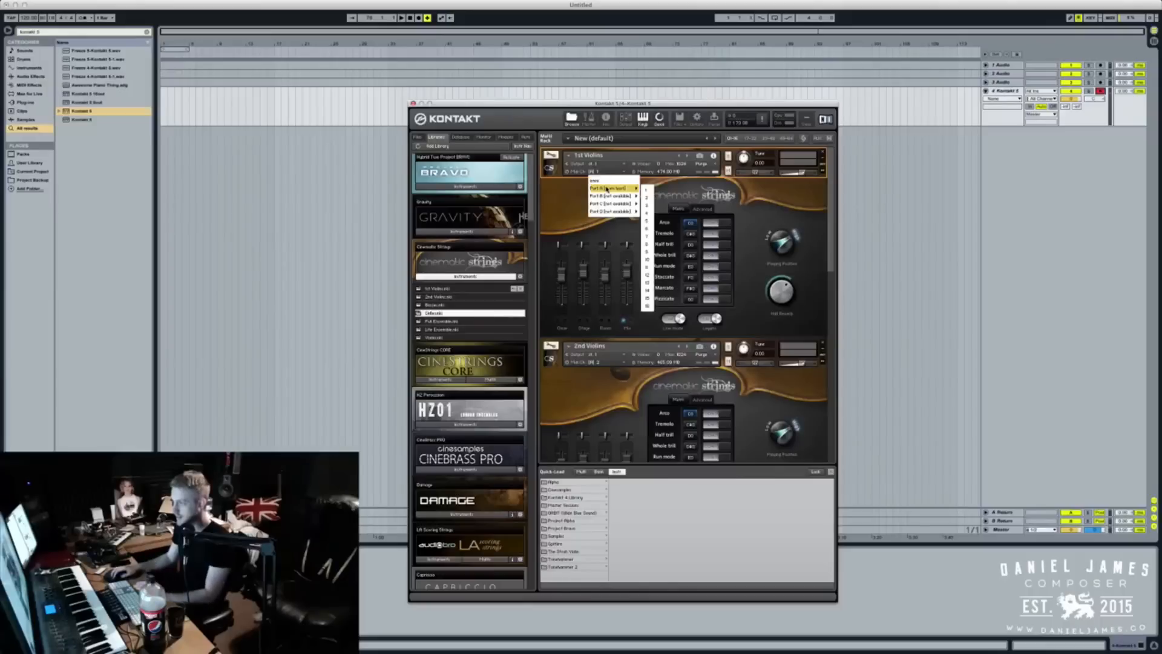
pyautogui.click(610, 186)
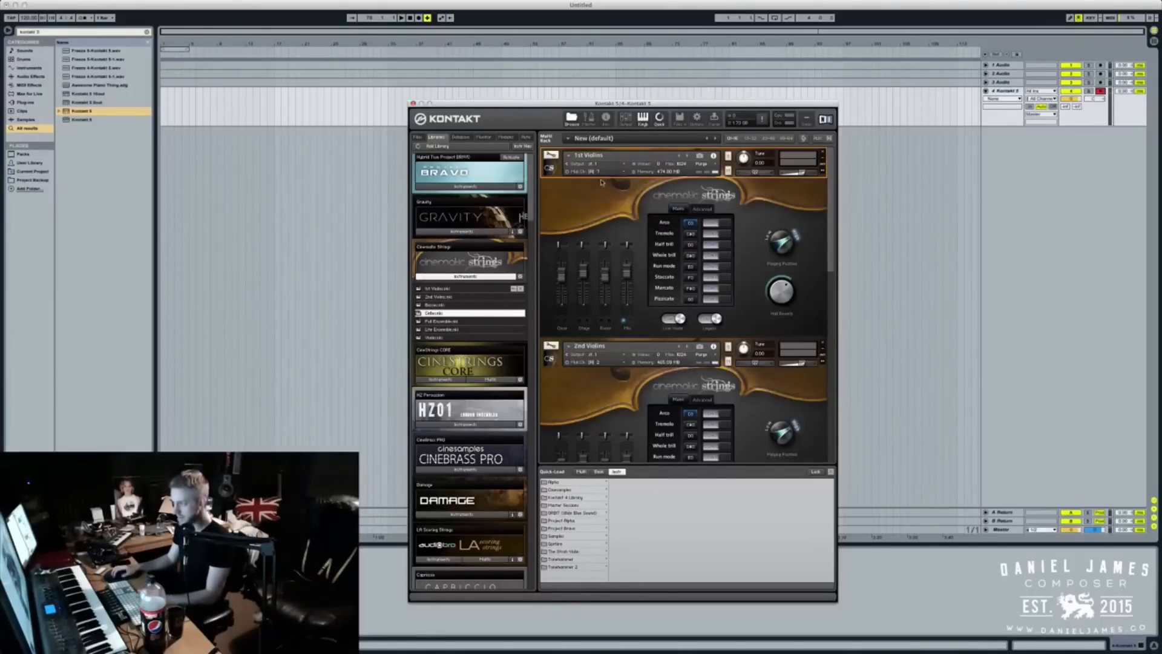
pyautogui.click(597, 171)
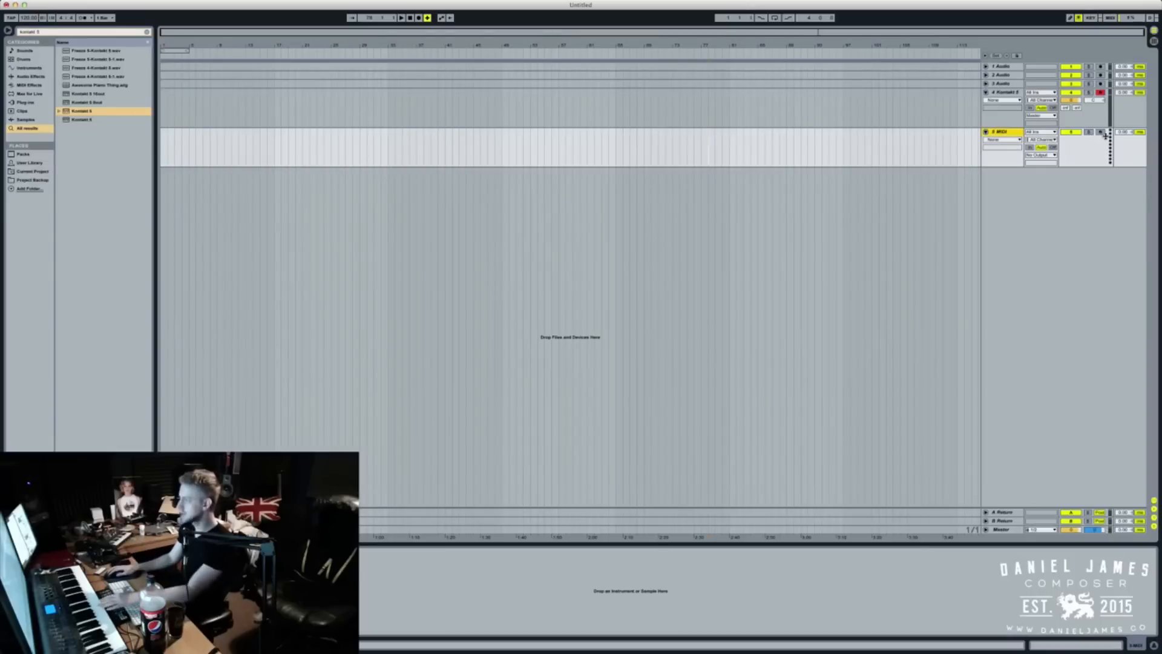
# Step: Send MIDI track 5's output to the HELLO Kontakt track and match the 1st Violins MIDI channel
pyautogui.click(1100, 132)
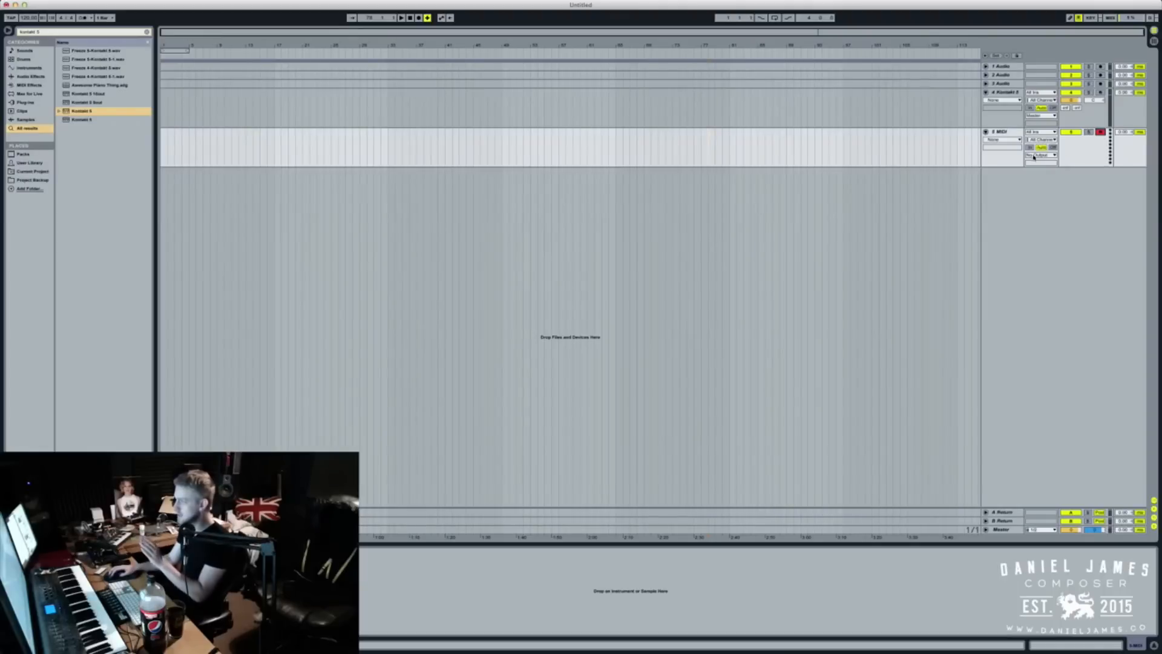
pyautogui.click(1040, 155)
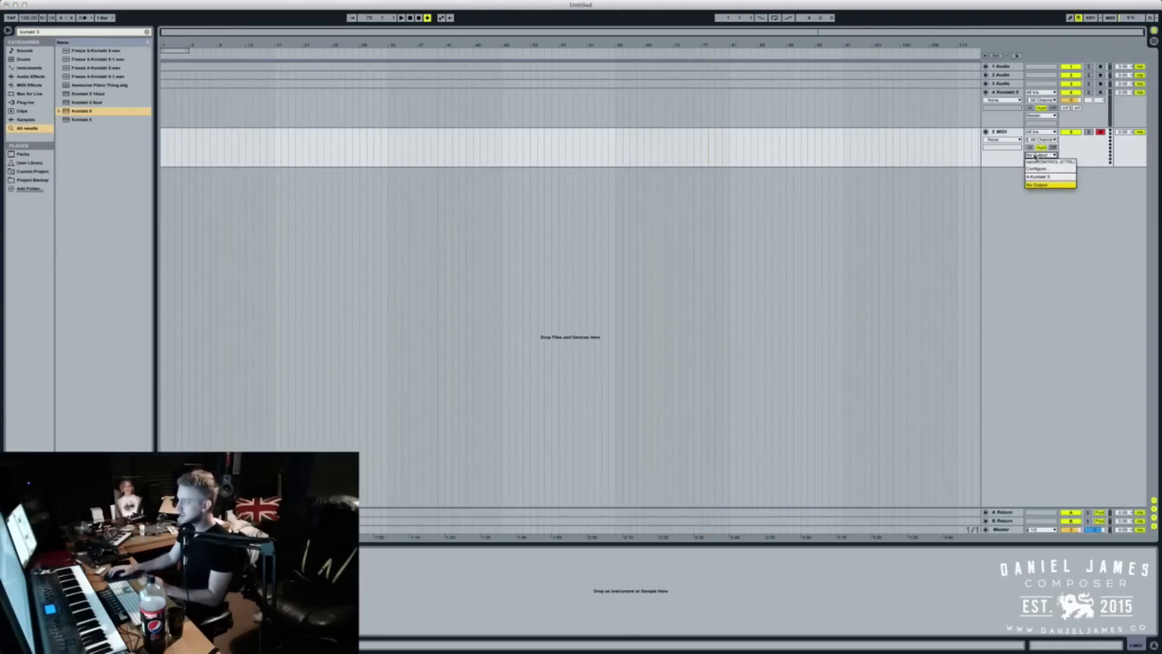
pyautogui.moveTo(1048, 176)
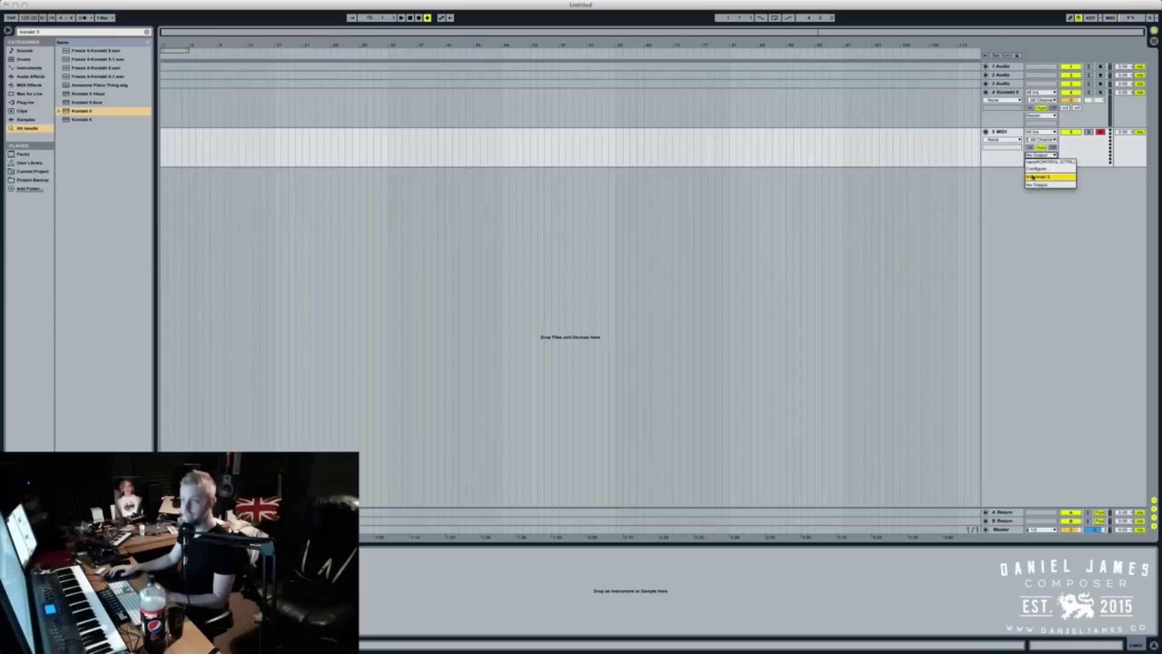
pyautogui.click(1049, 176)
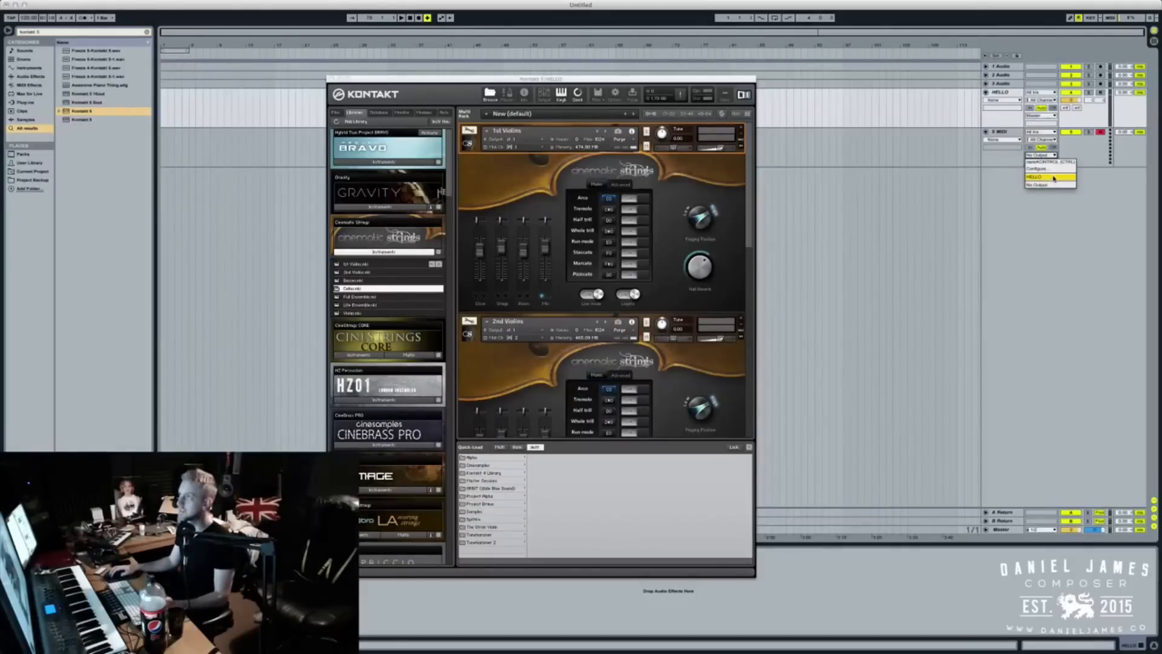
pyautogui.click(1035, 177)
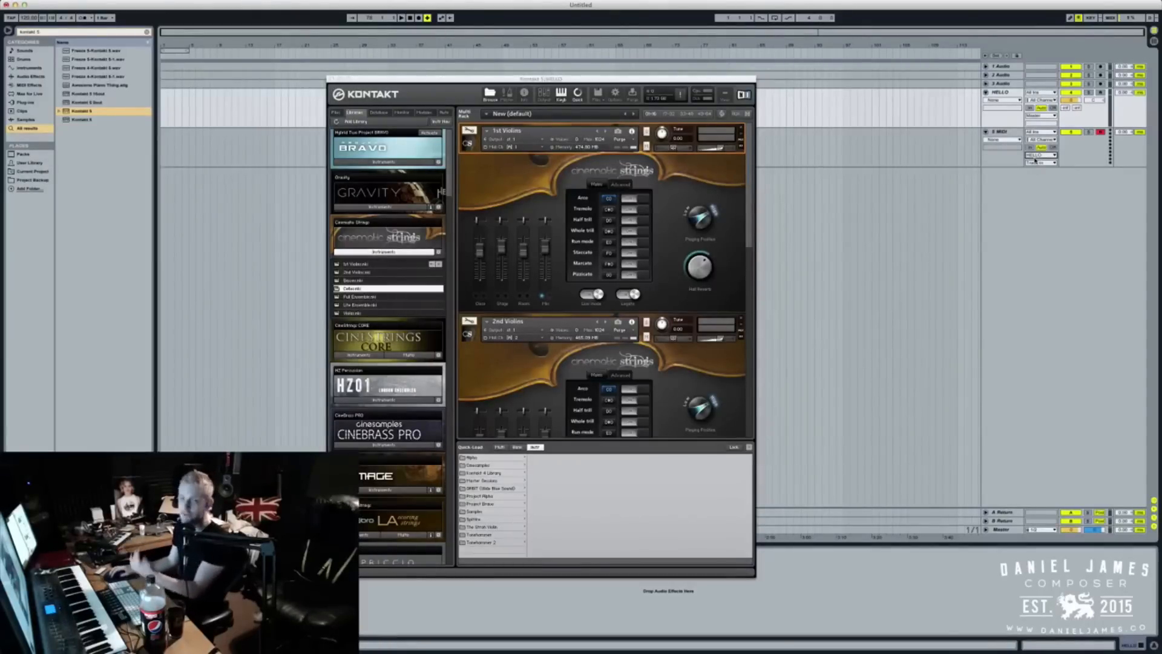
pyautogui.click(1038, 155)
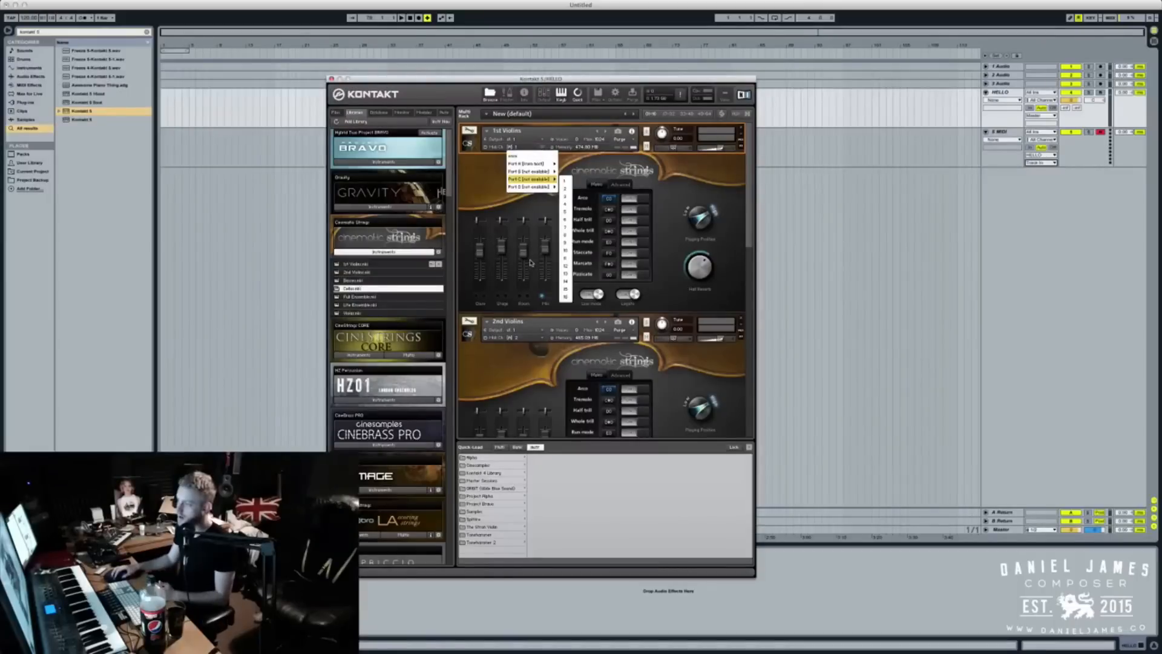
pyautogui.click(511, 338)
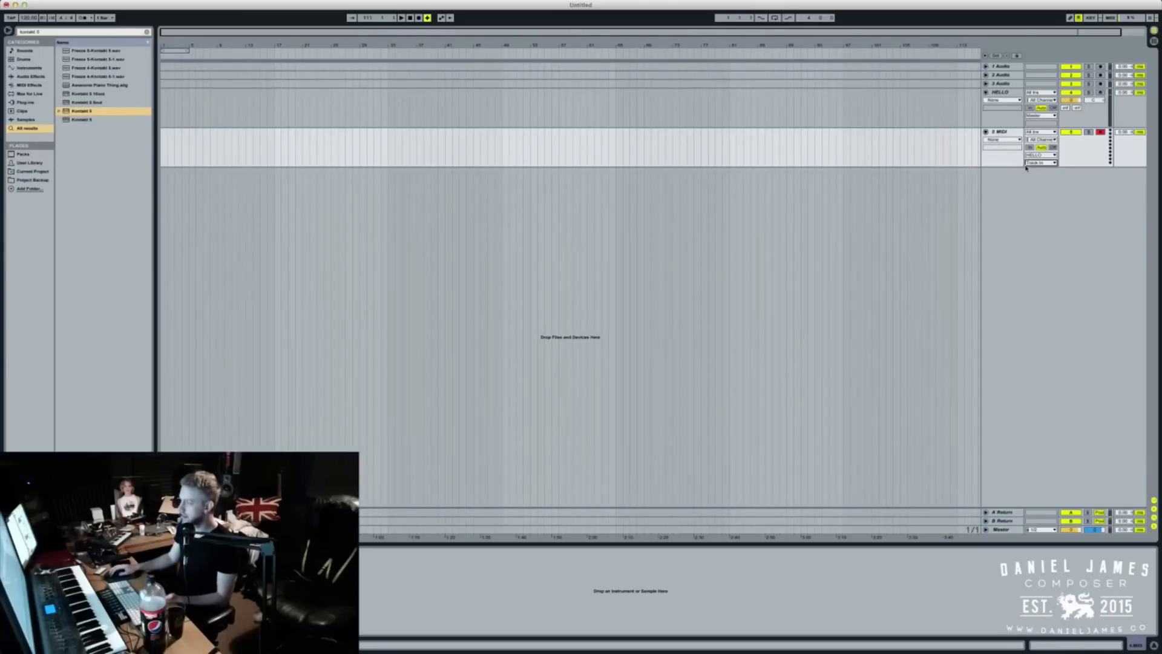
# Step: Duplicate the MIDI track and route tracks 6 and 7 to the HELLO Kontakt track
pyautogui.click(1001, 131)
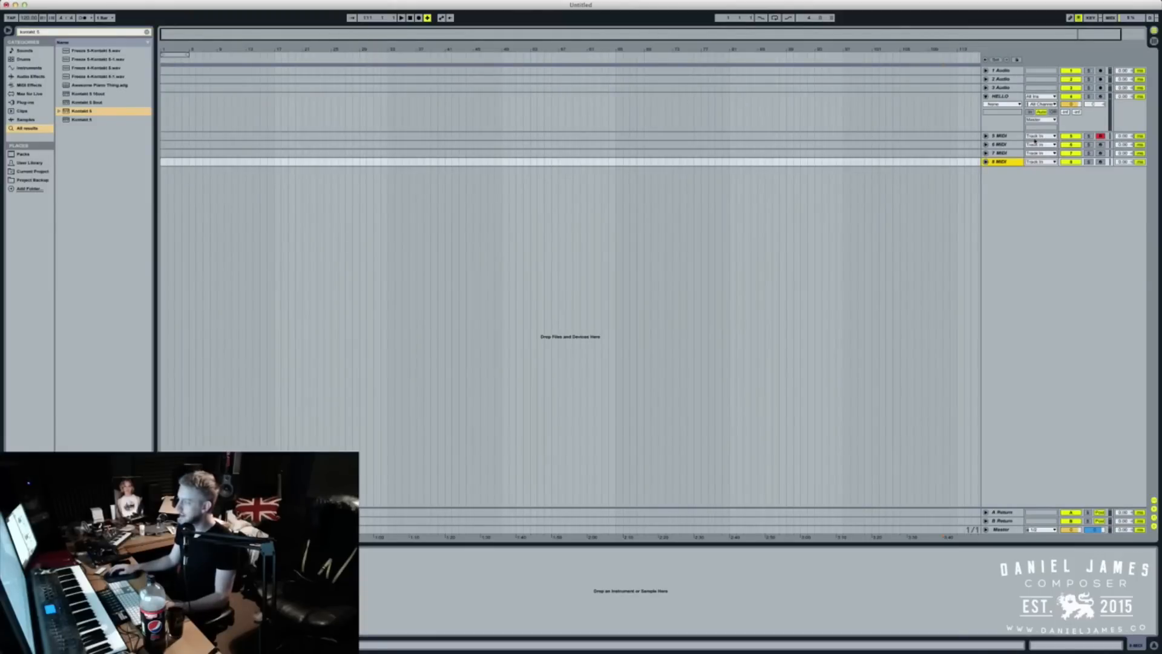
pyautogui.click(1000, 134)
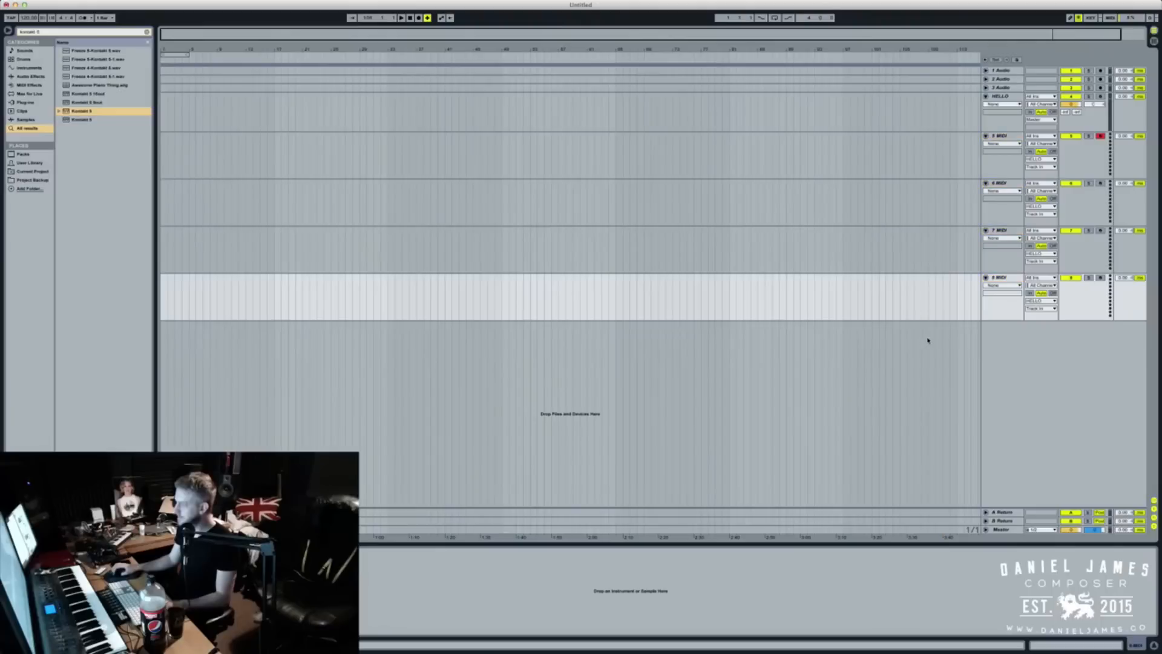
pyautogui.click(1039, 183)
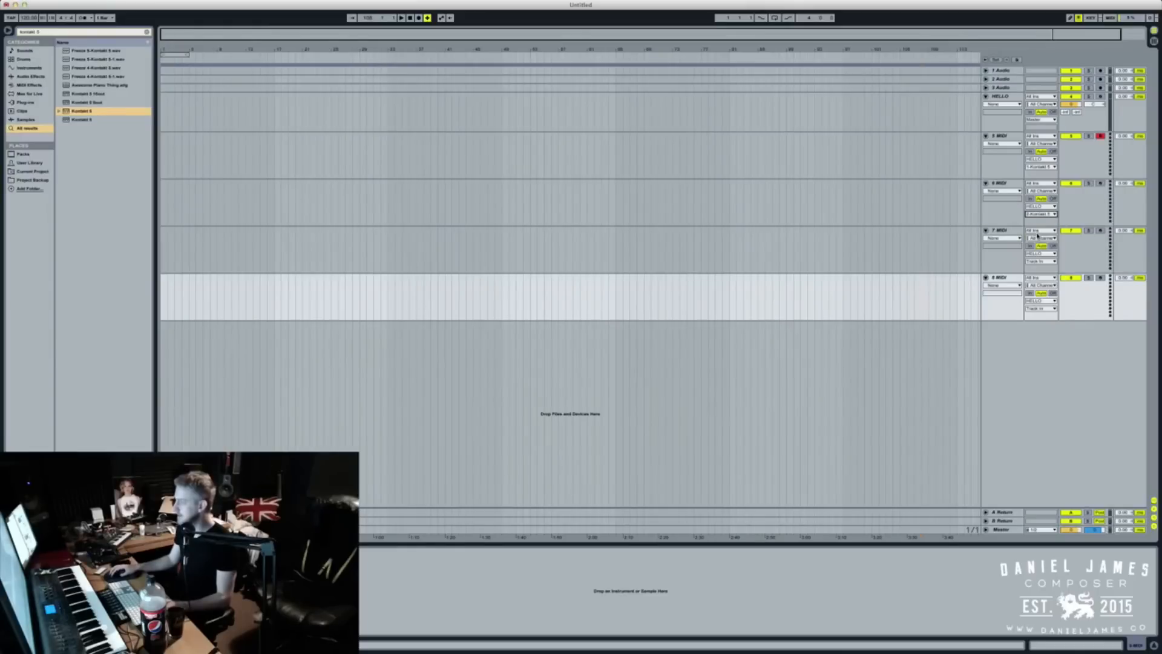
pyautogui.click(1040, 285)
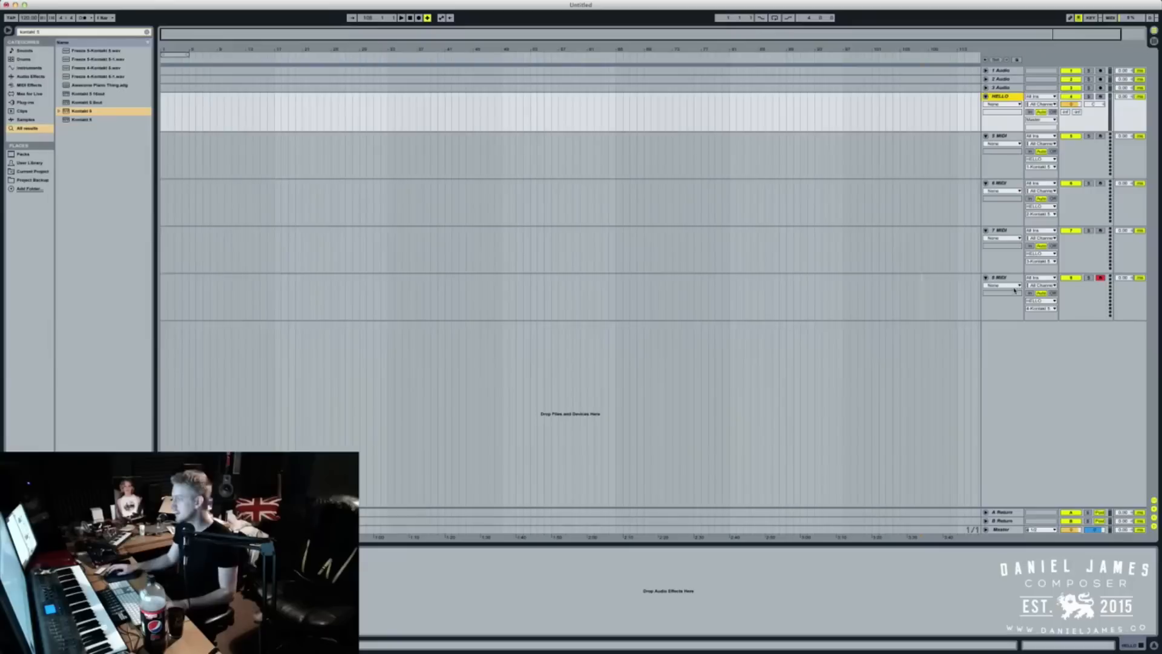
# Step: Group the tracks as Strings and give it ArtsAcoustic Reverb with the cathedral preset
pyautogui.click(1003, 277)
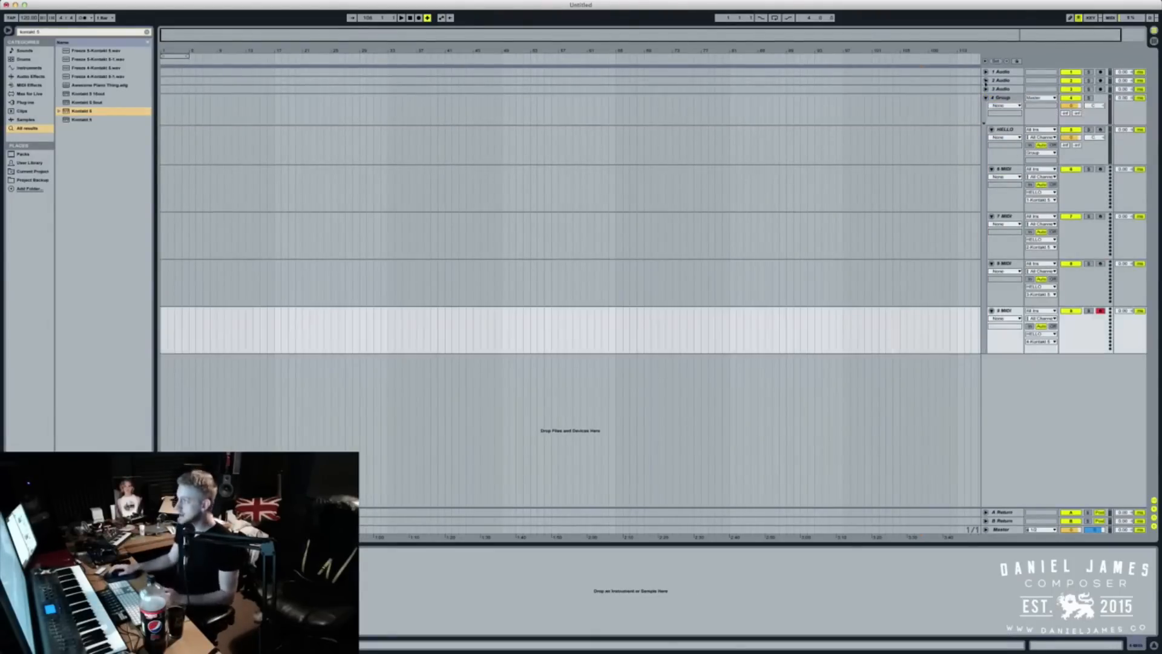
pyautogui.click(1002, 97)
pyautogui.write('arts')
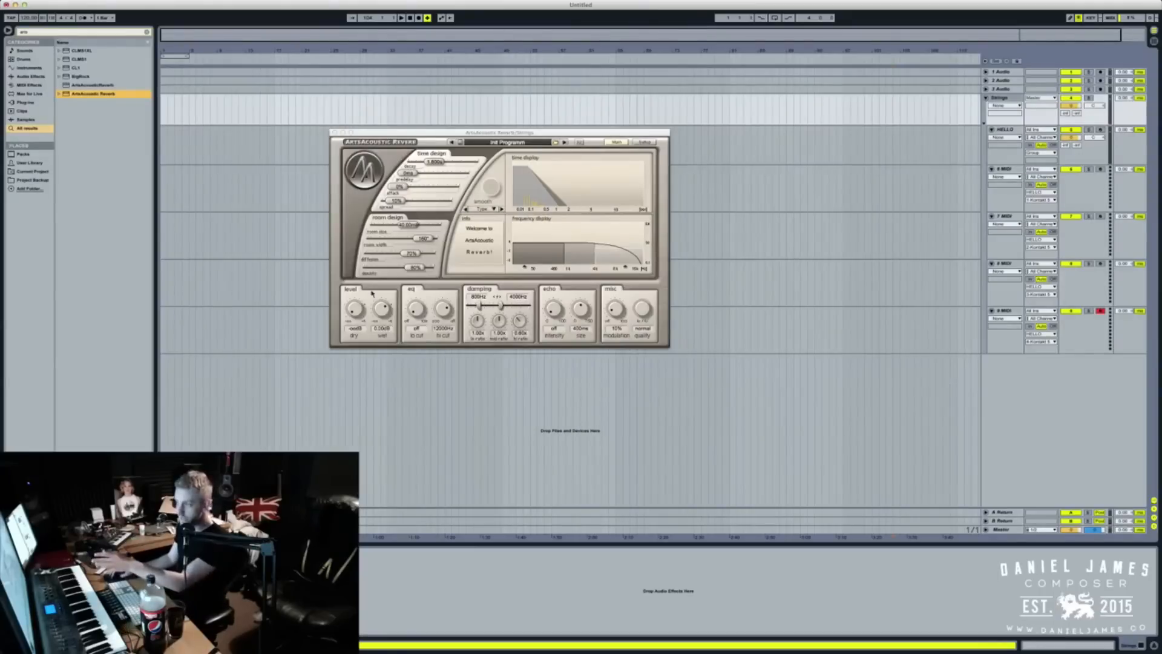
pyautogui.click(557, 143)
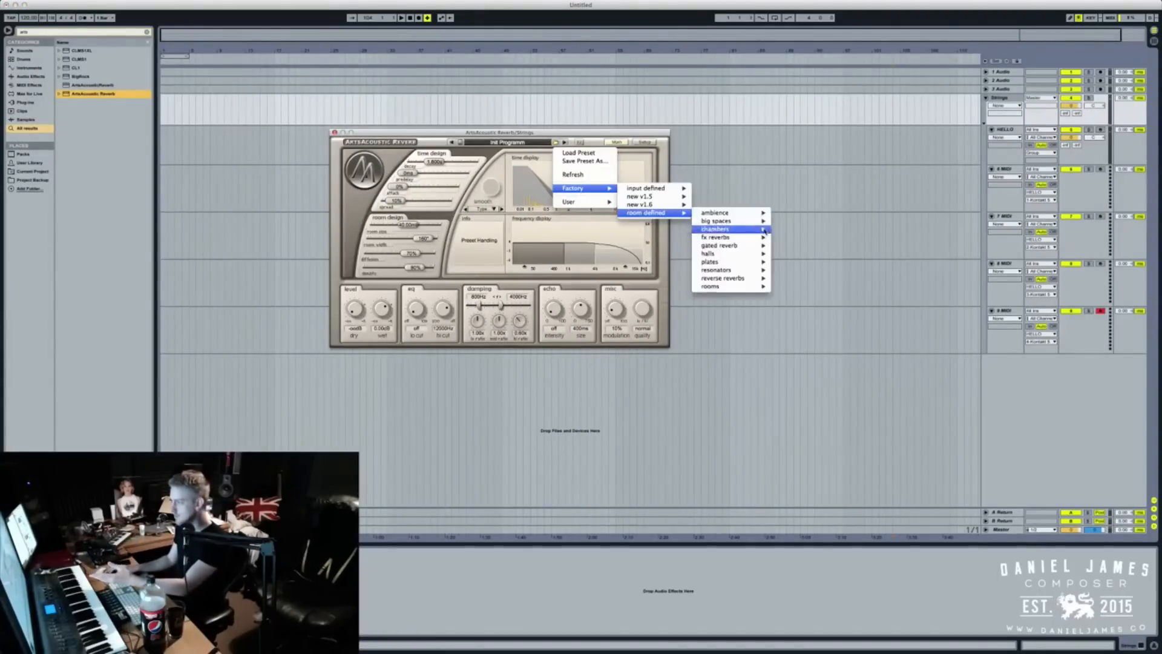
pyautogui.moveTo(716, 220)
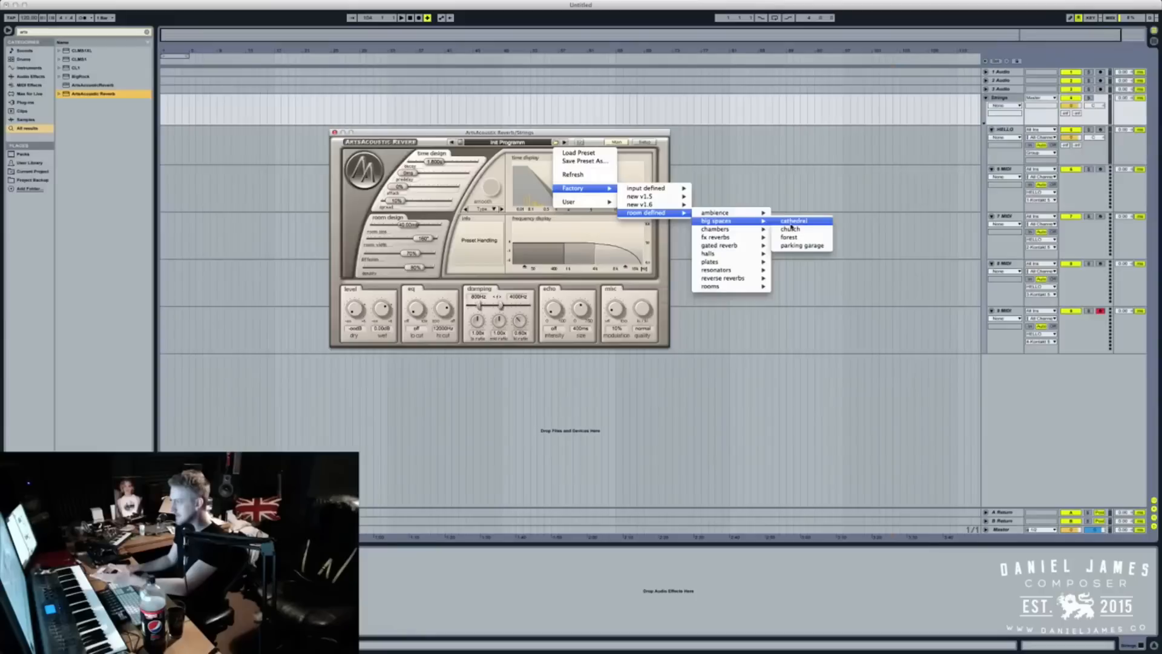
pyautogui.click(794, 220)
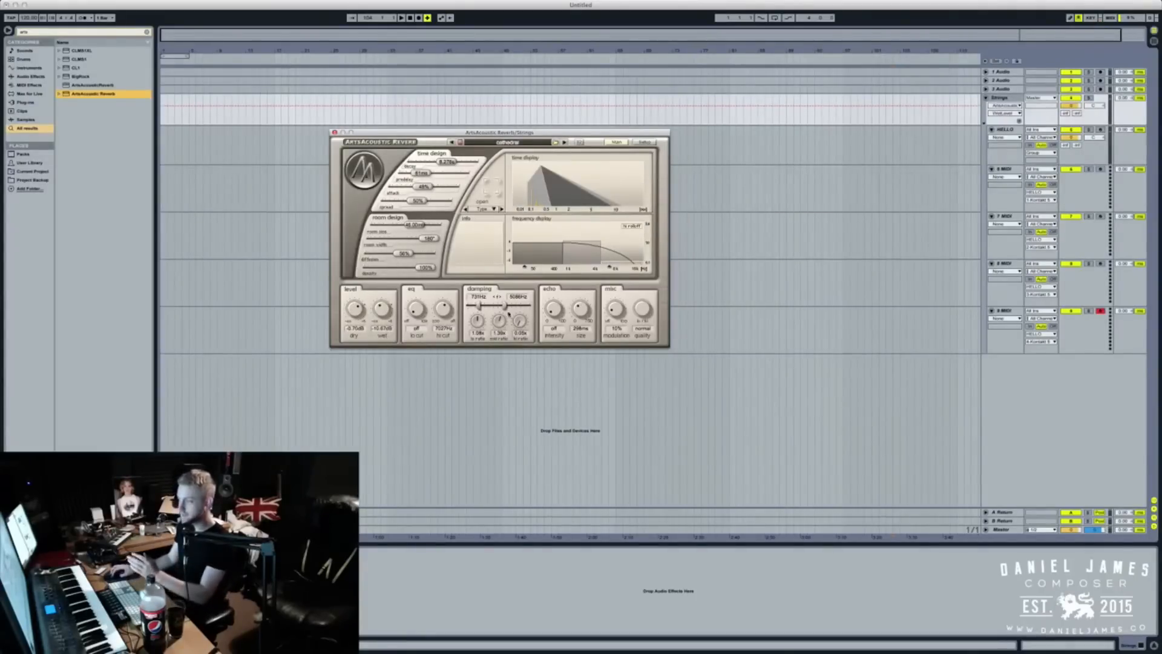
pyautogui.click(1005, 96)
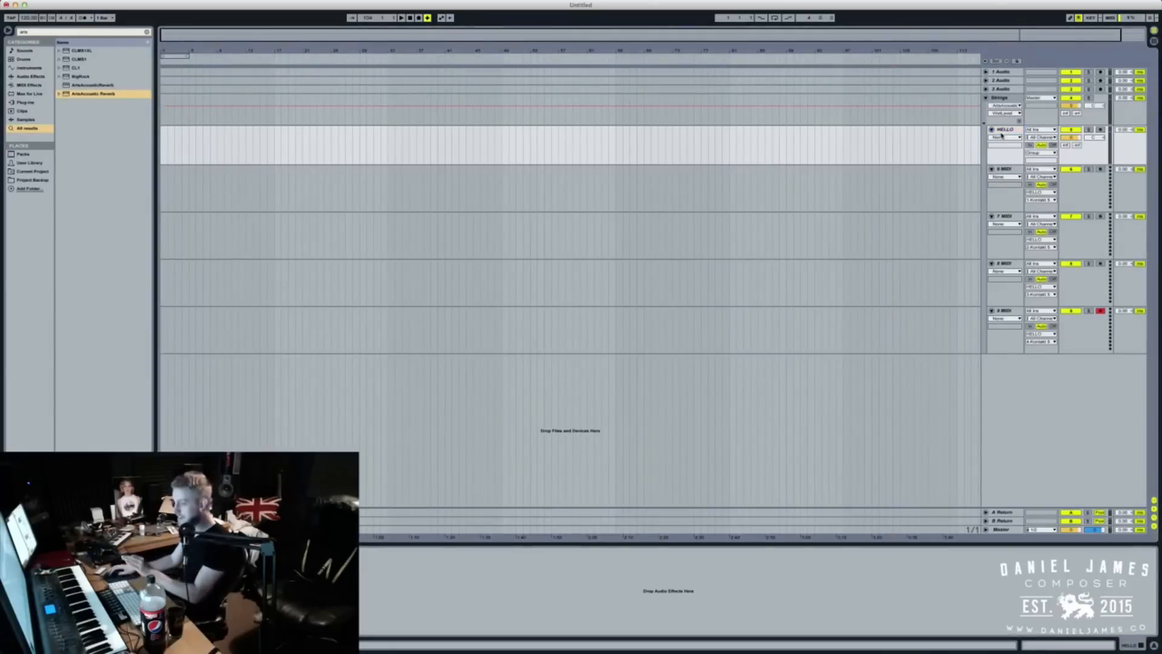
# Step: Arm MIDI track 7 and another MIDI track for playing
pyautogui.click(999, 97)
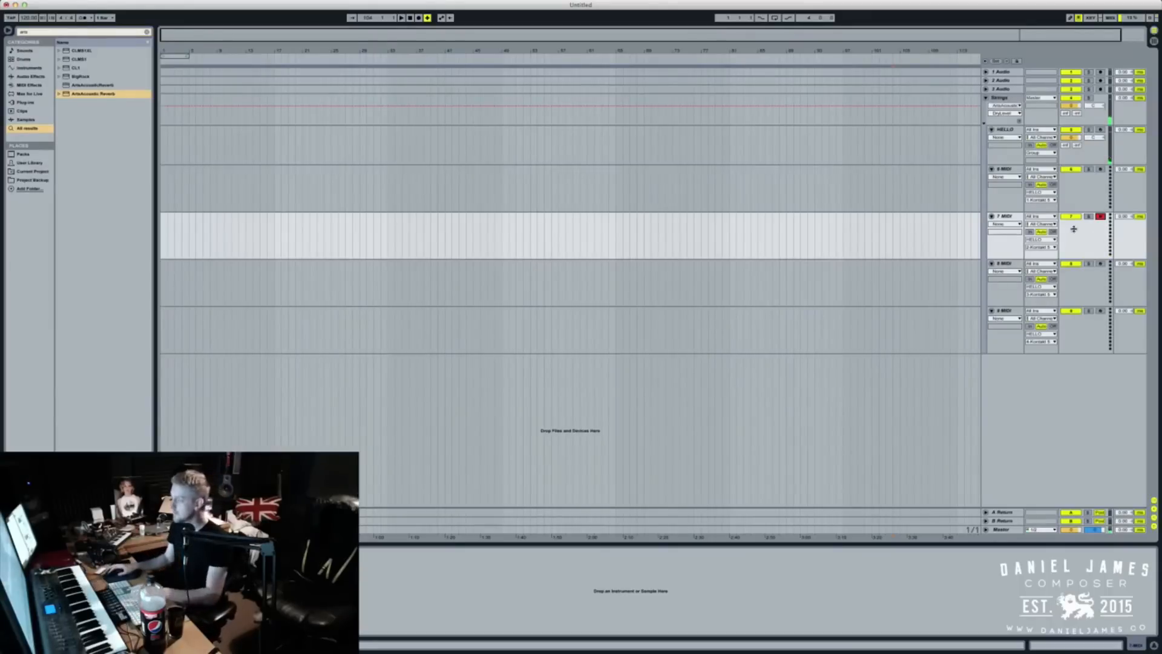
pyautogui.click(998, 96)
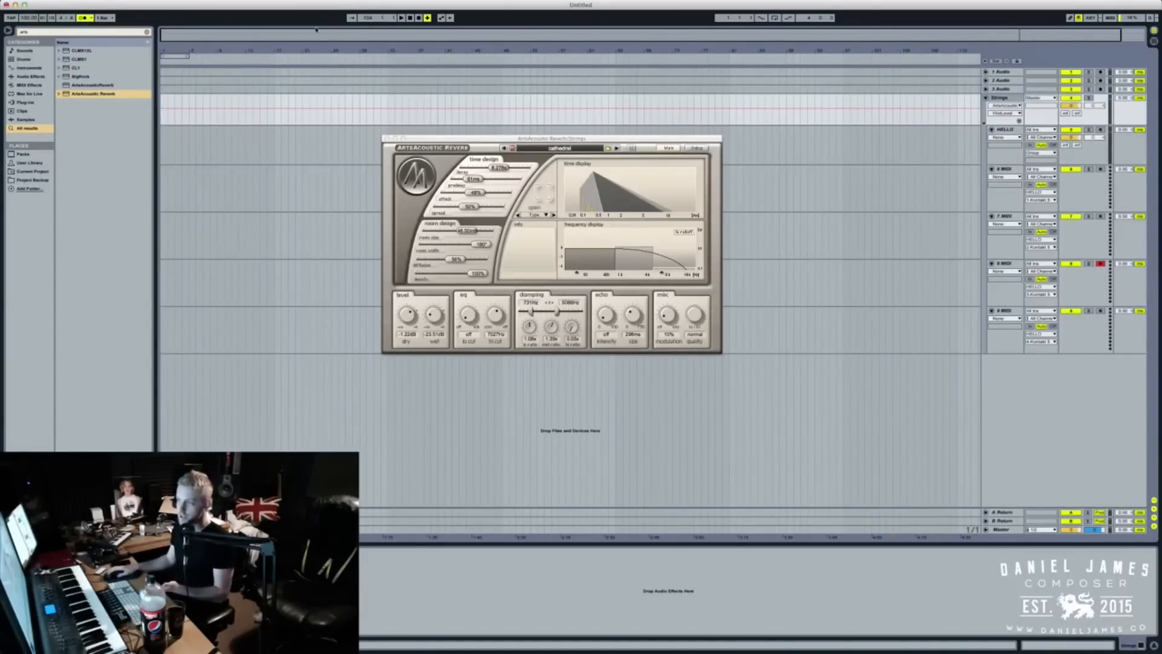
# Step: Close the ArtsAcoustic Reverb window before recording on track 8
pyautogui.click(417, 18)
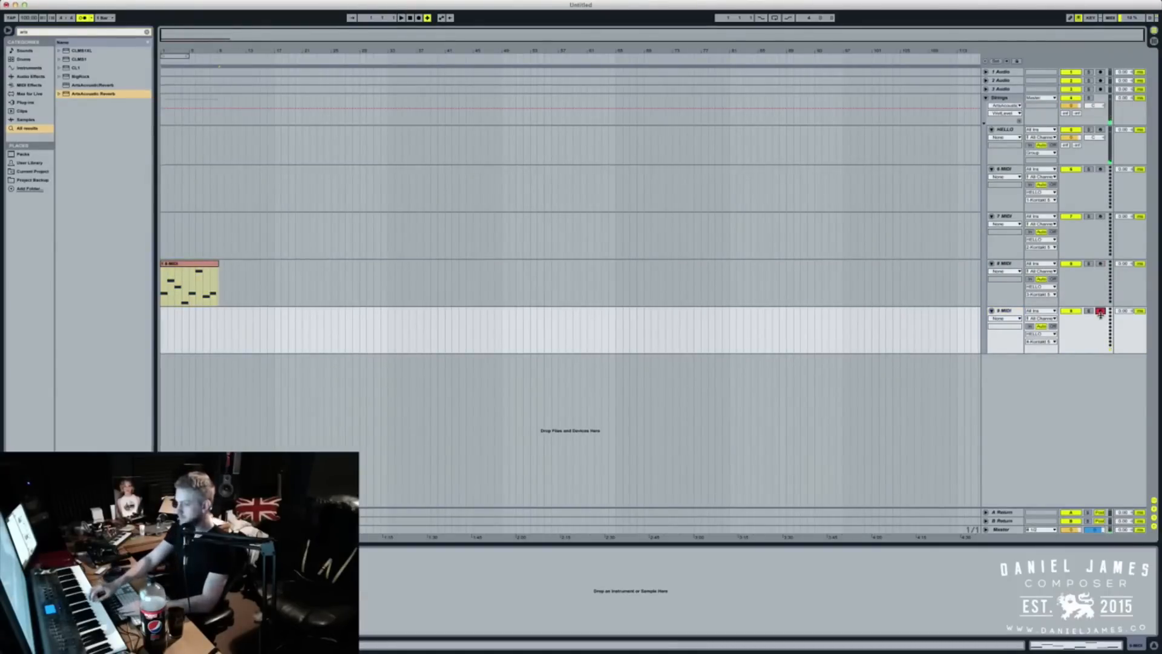
# Step: Start recording a MIDI part on track 9 from the transport
pyautogui.click(400, 17)
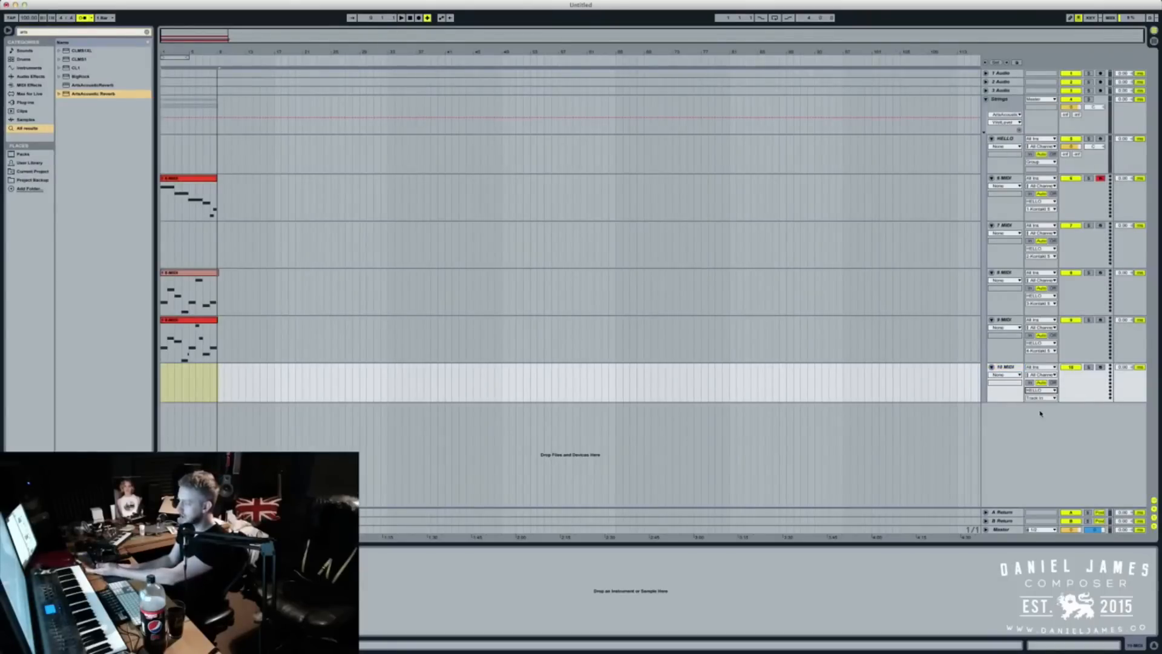
# Step: Arm MIDI track 10 and start transport recording of the new part
pyautogui.rightClick(1004, 138)
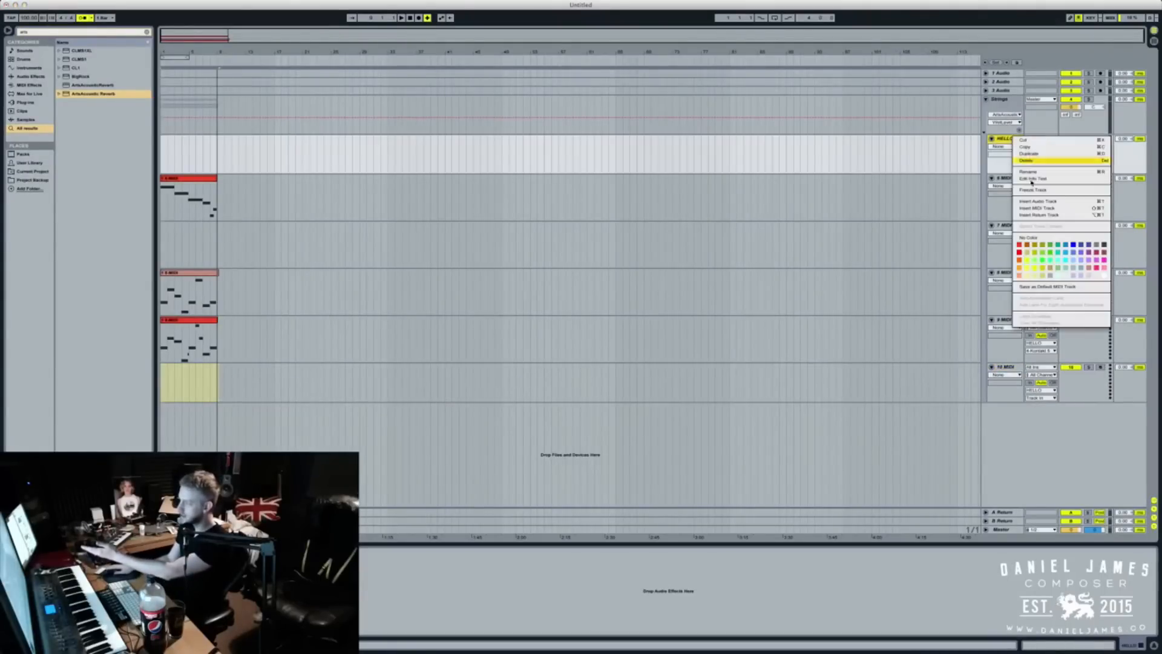
pyautogui.click(1027, 159)
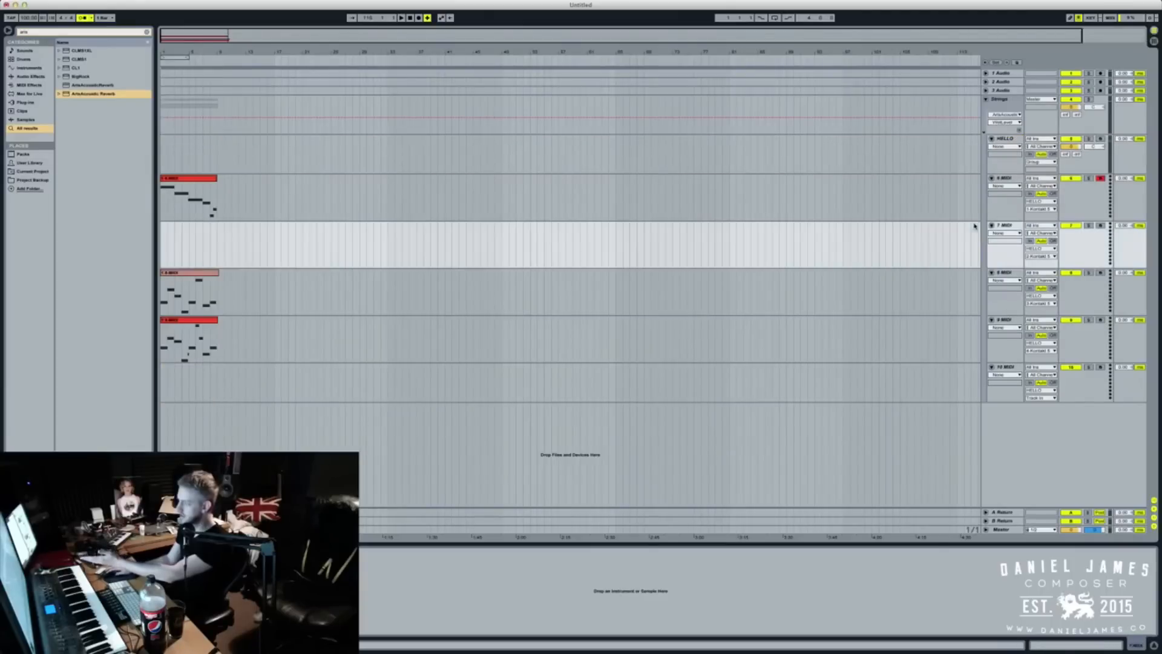
pyautogui.click(1003, 138)
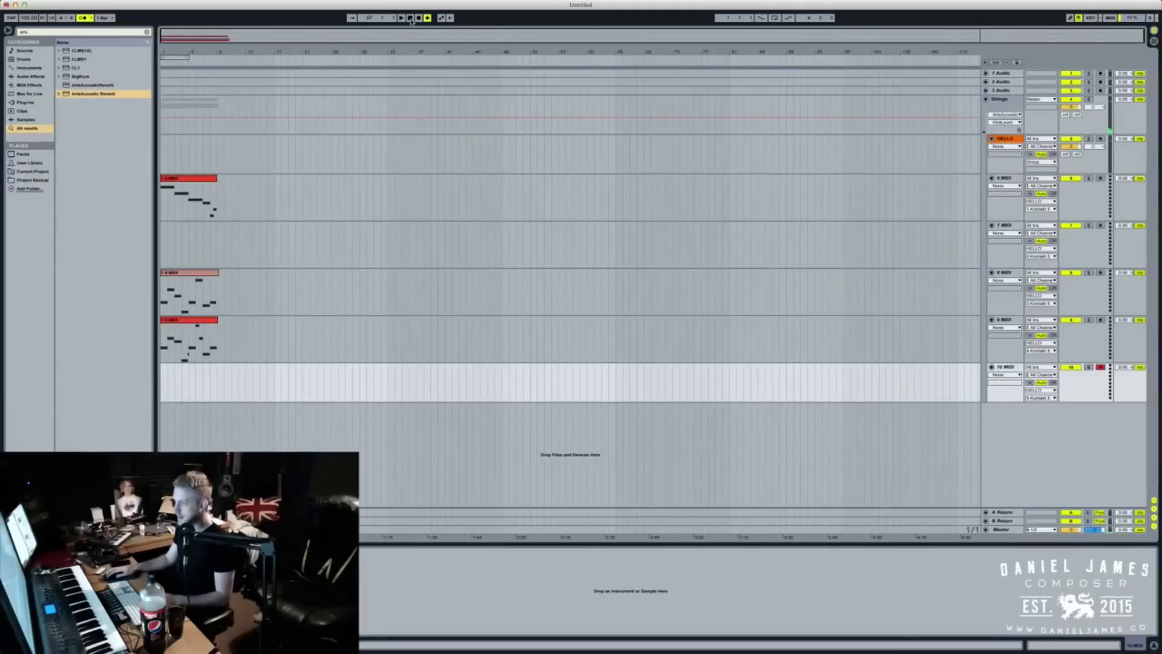
pyautogui.click(400, 17)
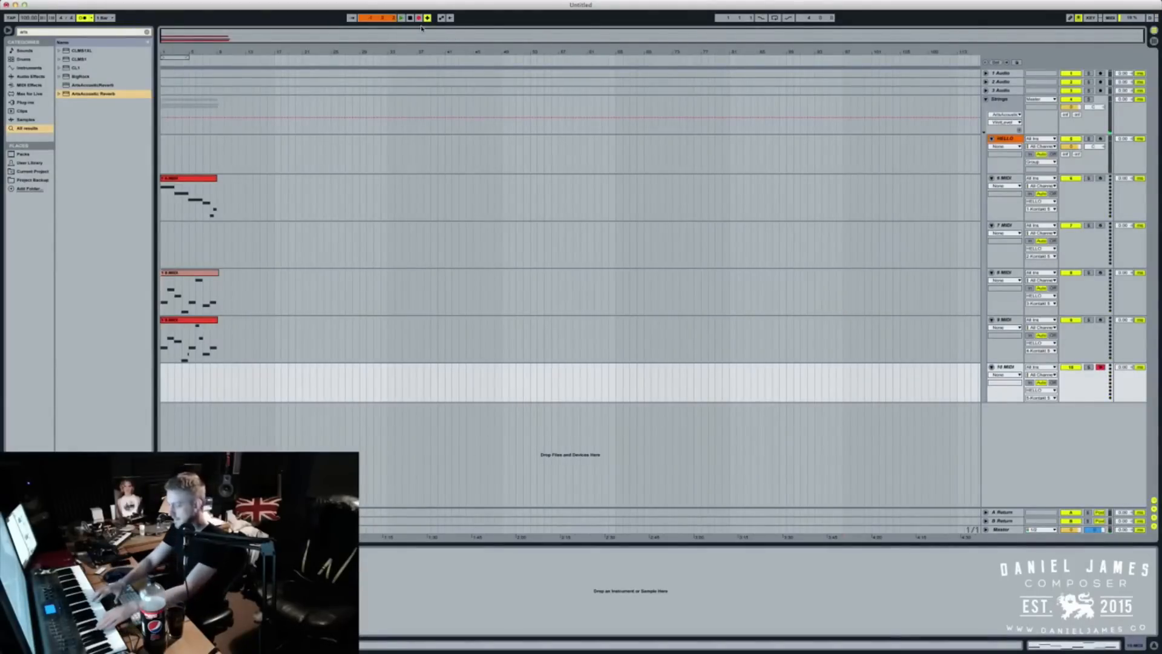